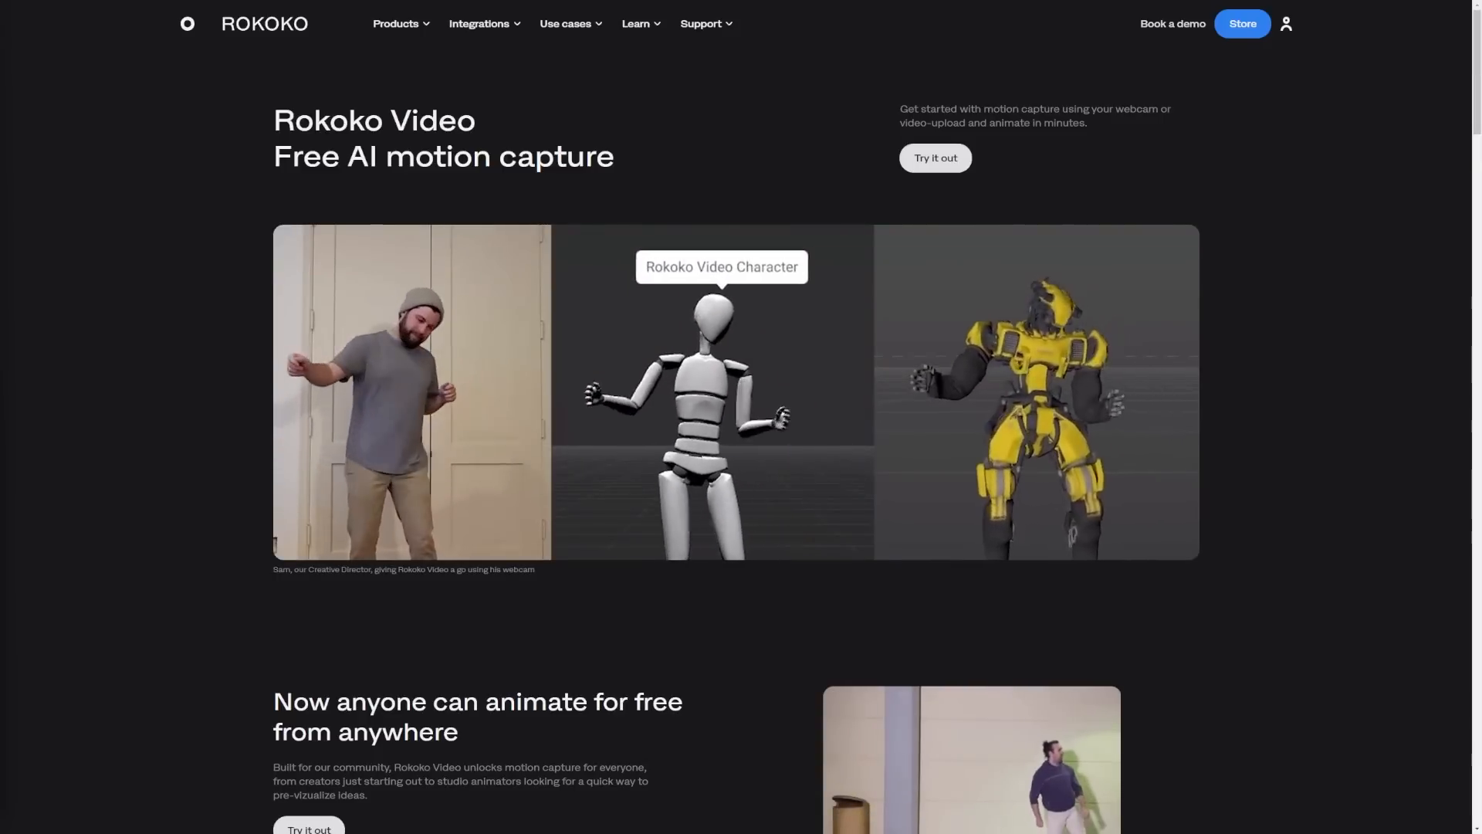
# Switch from the Rokoko Video webpage to Rokoko Studio's home screen.
pyautogui.press('alt+tab')
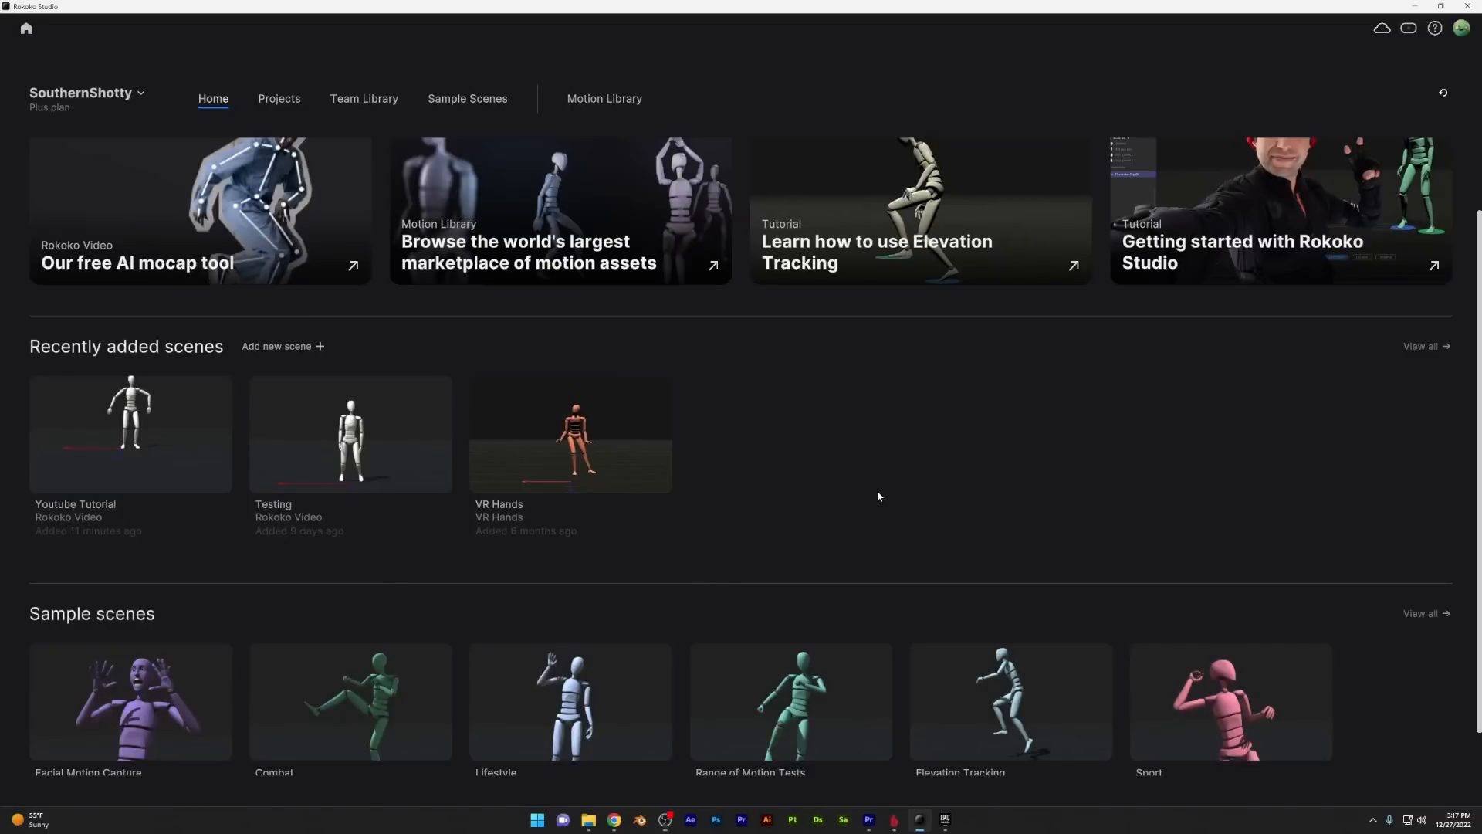
pyautogui.moveTo(167, 491)
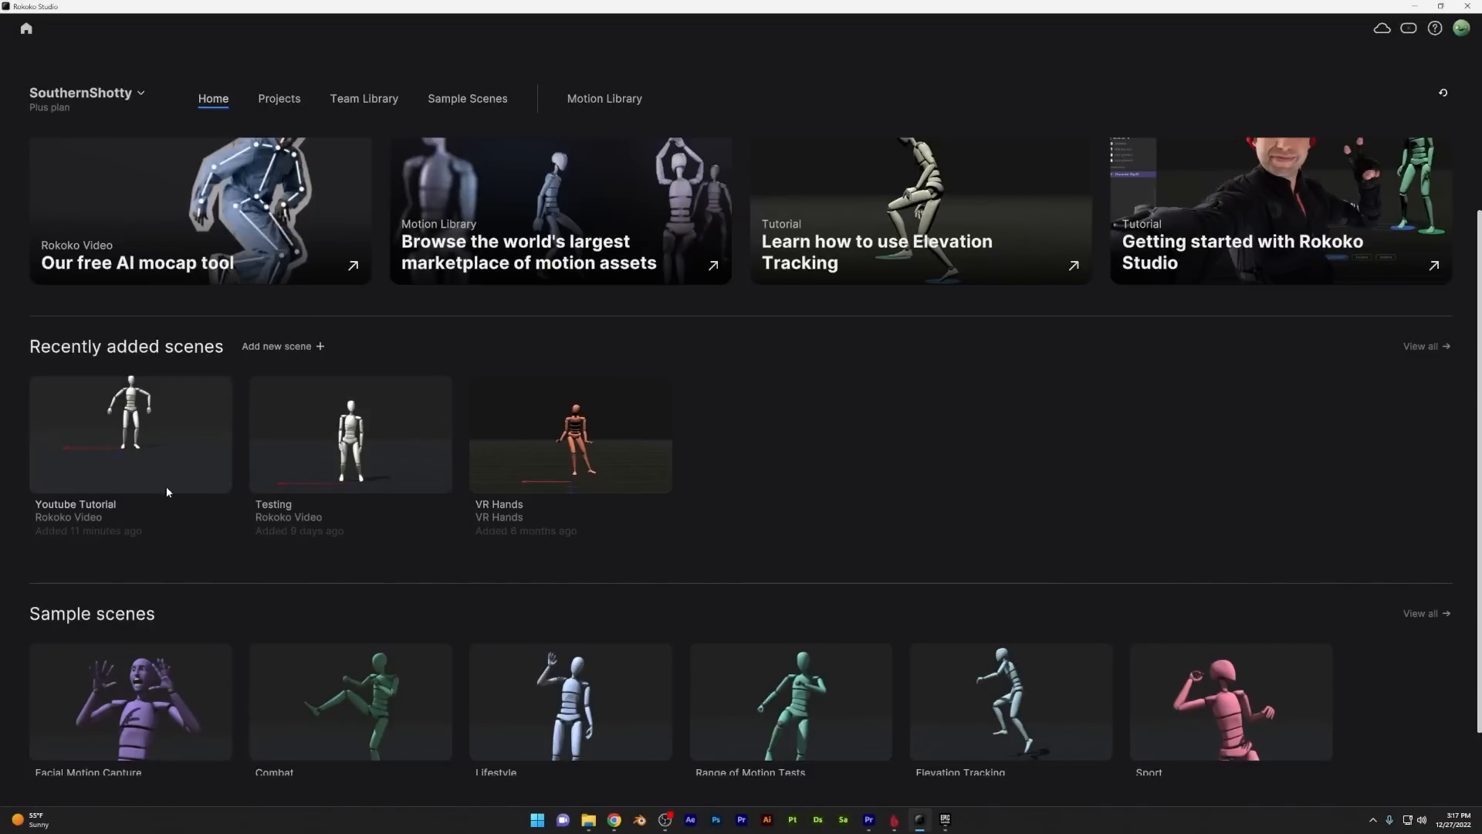
# Open the Youtube Tutorial scene, add Cat Stomp to the export list, and scrub to about 2.67 s.
pyautogui.doubleClick(129, 434)
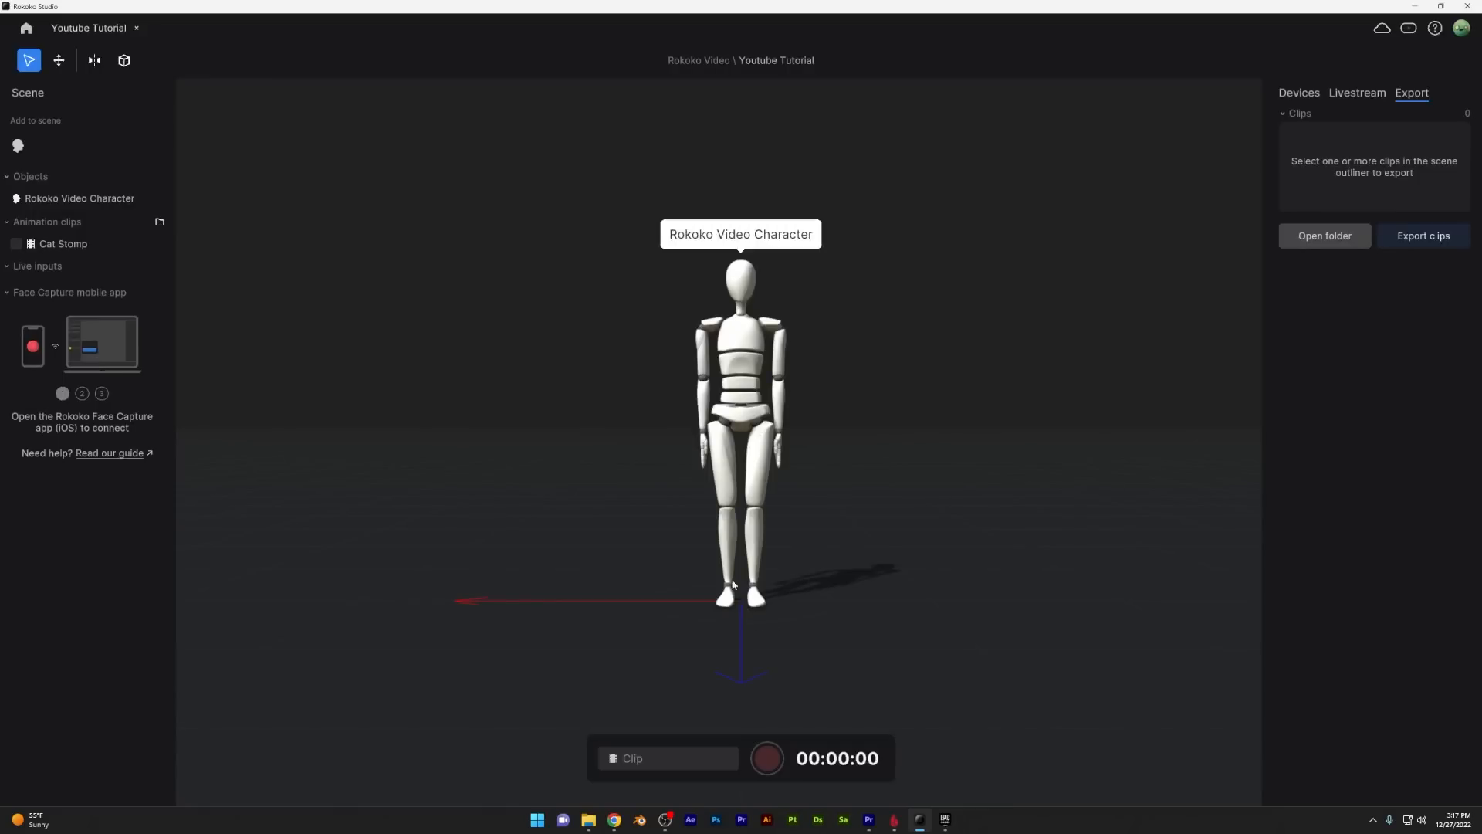
pyautogui.rightClick(64, 244)
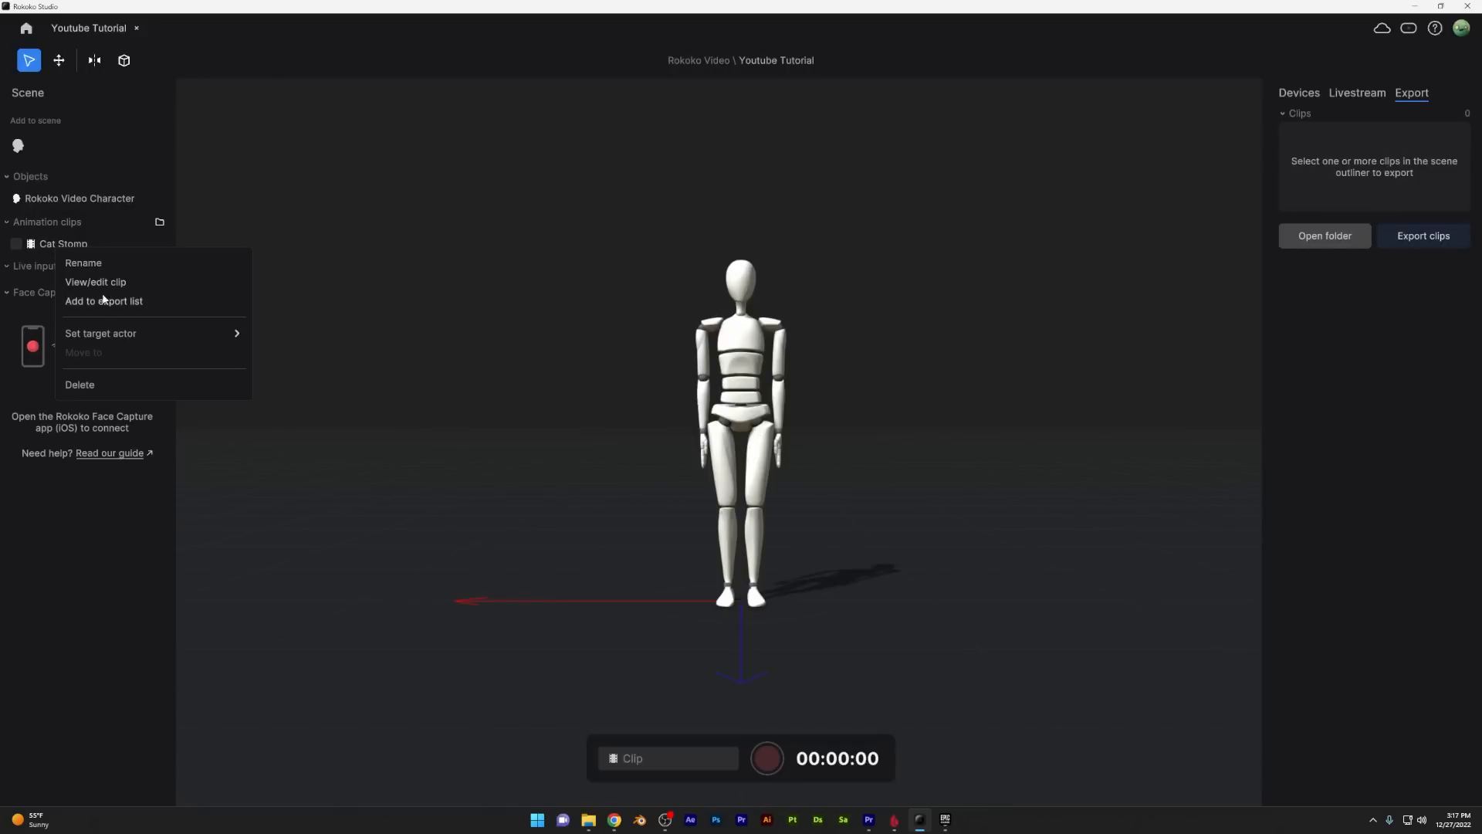
pyautogui.click(94, 282)
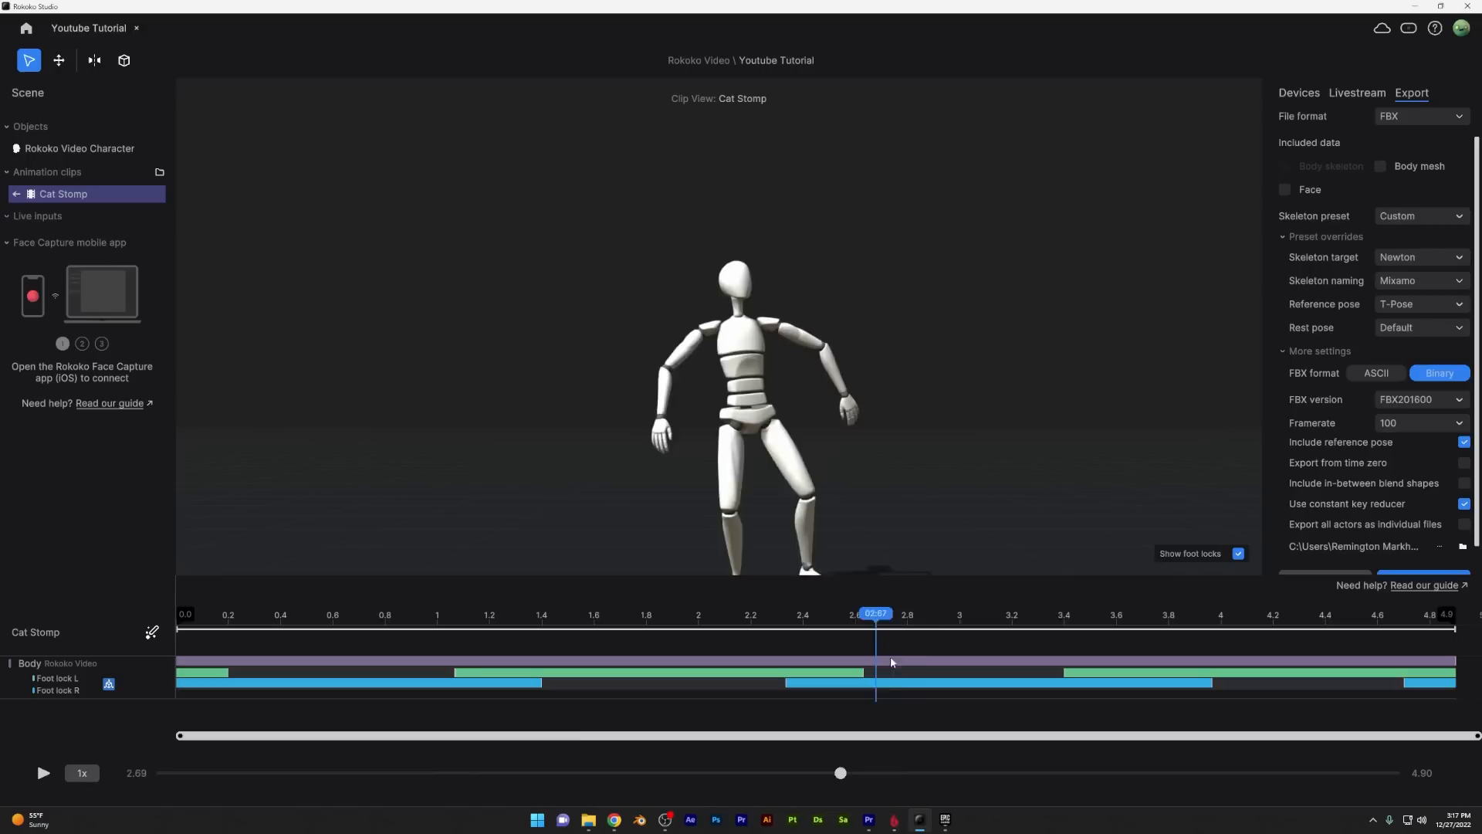
pyautogui.moveTo(875, 614); pyautogui.dragTo(963, 613)
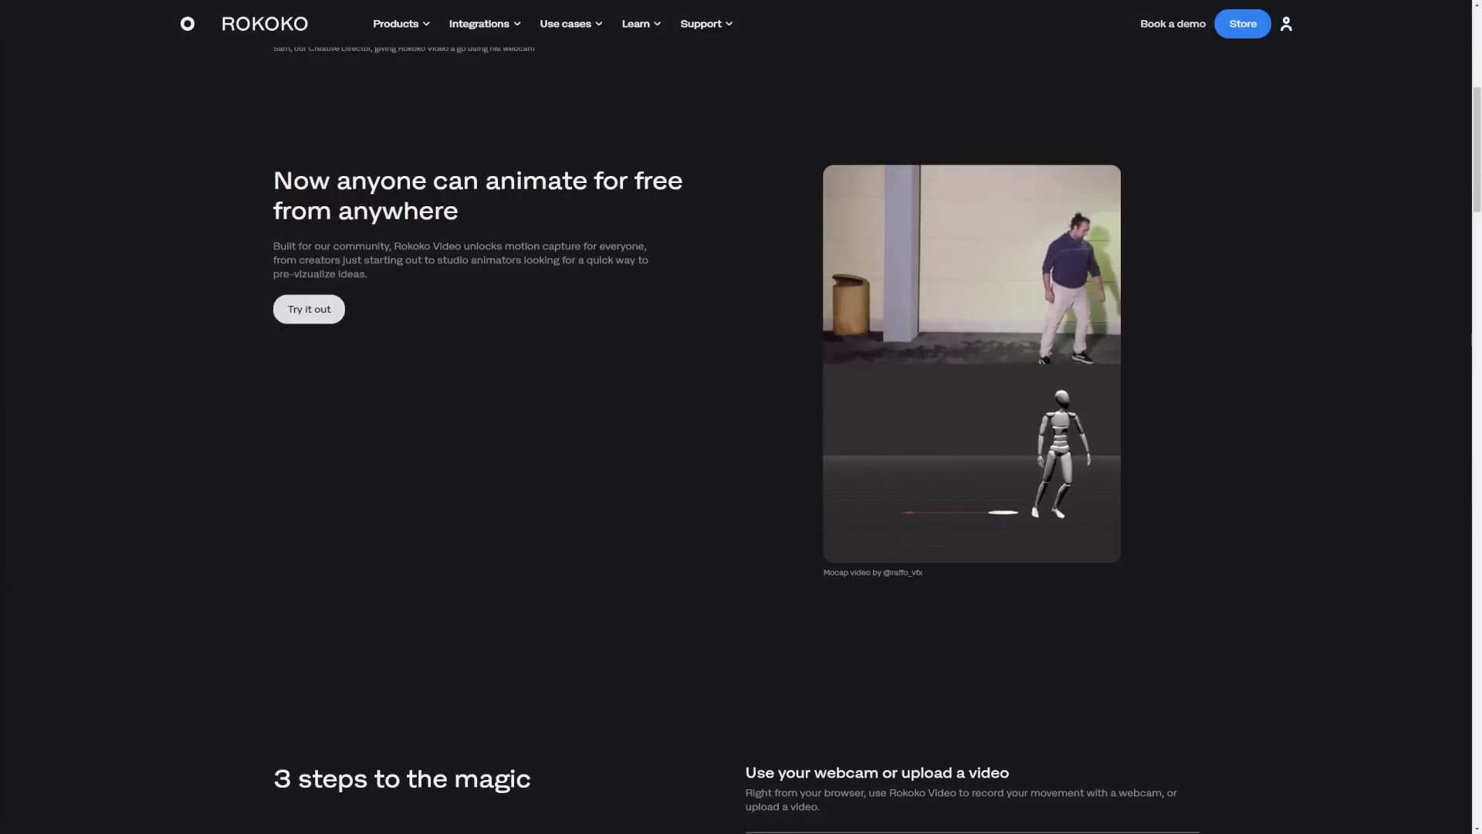
# Create the Youtube Tutorial scene and adjust the trim range of the New Recording 1 take.
pyautogui.write('Youtube Tutorial')
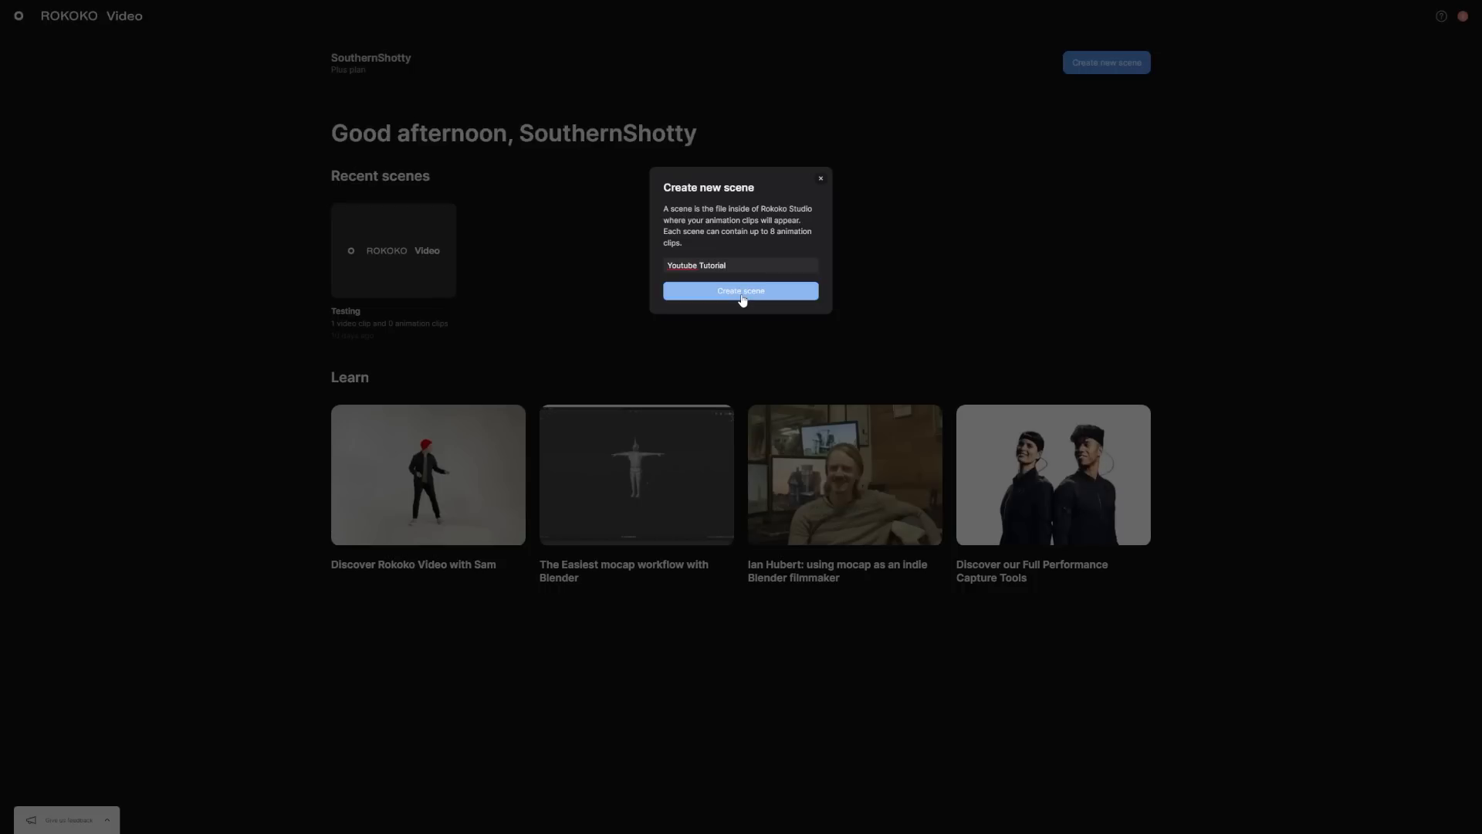
pyautogui.click(740, 290)
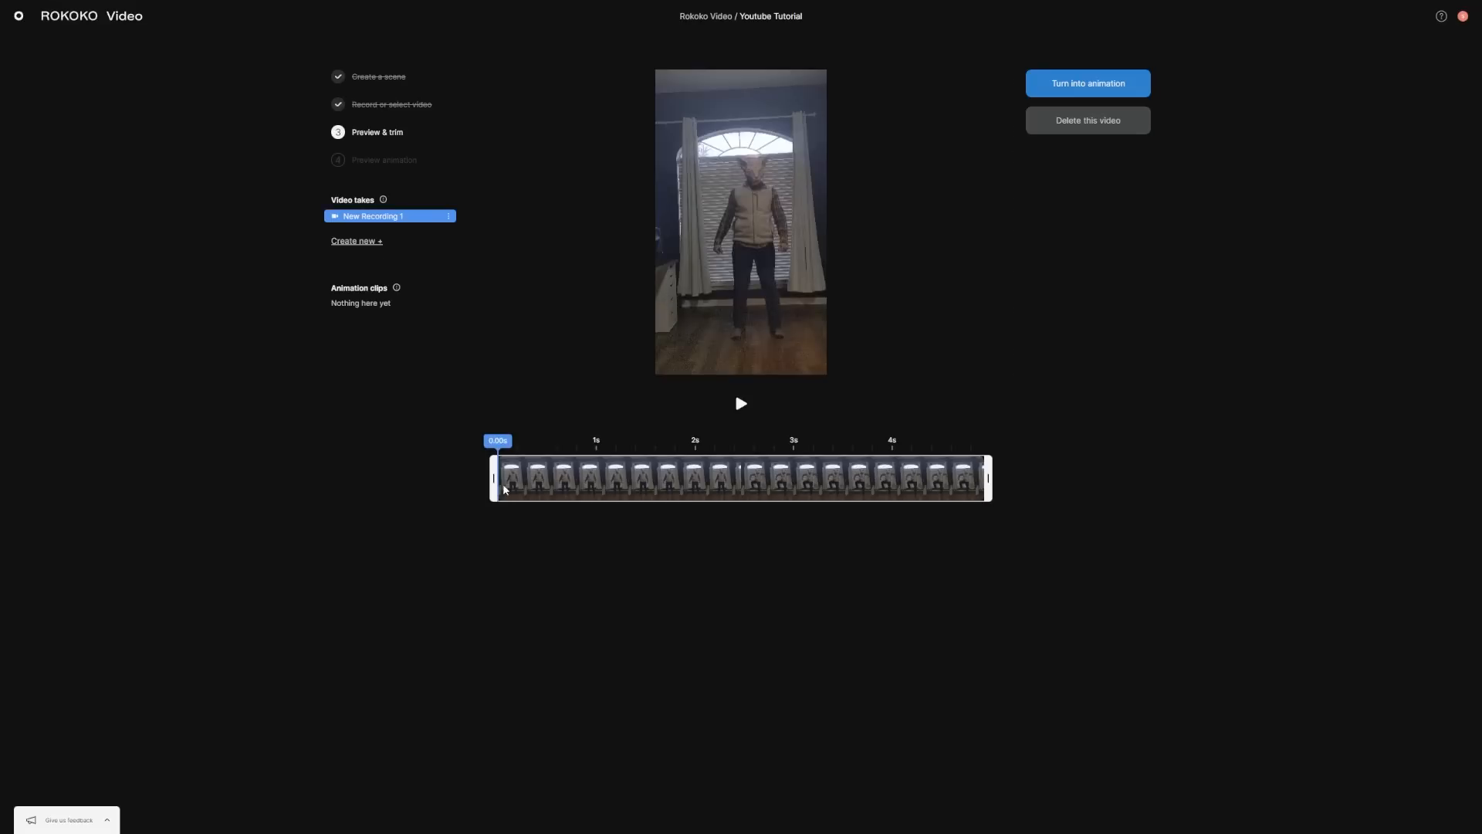
pyautogui.moveTo(498, 477); pyautogui.dragTo(548, 477)
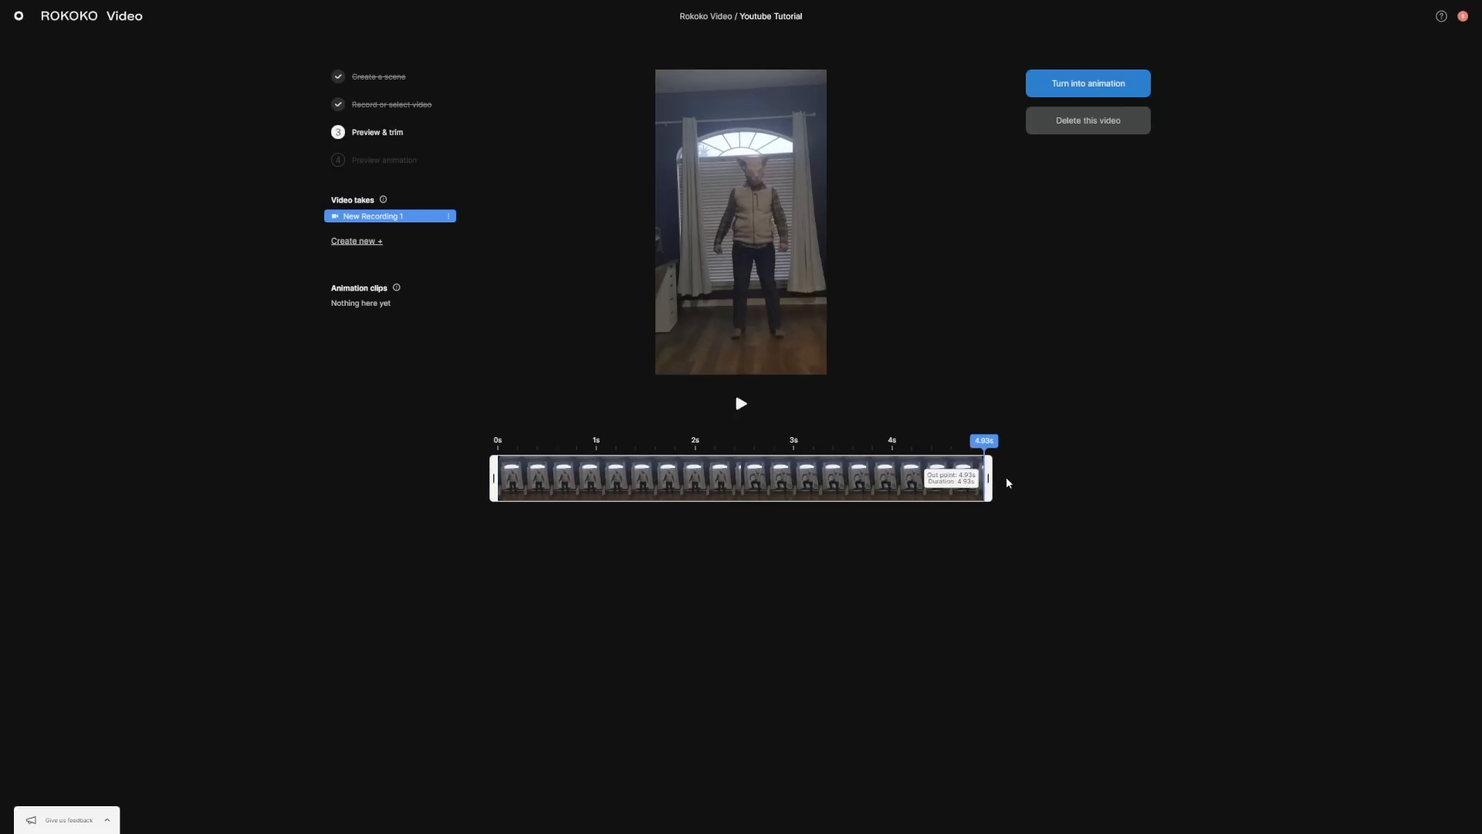
pyautogui.click(1086, 84)
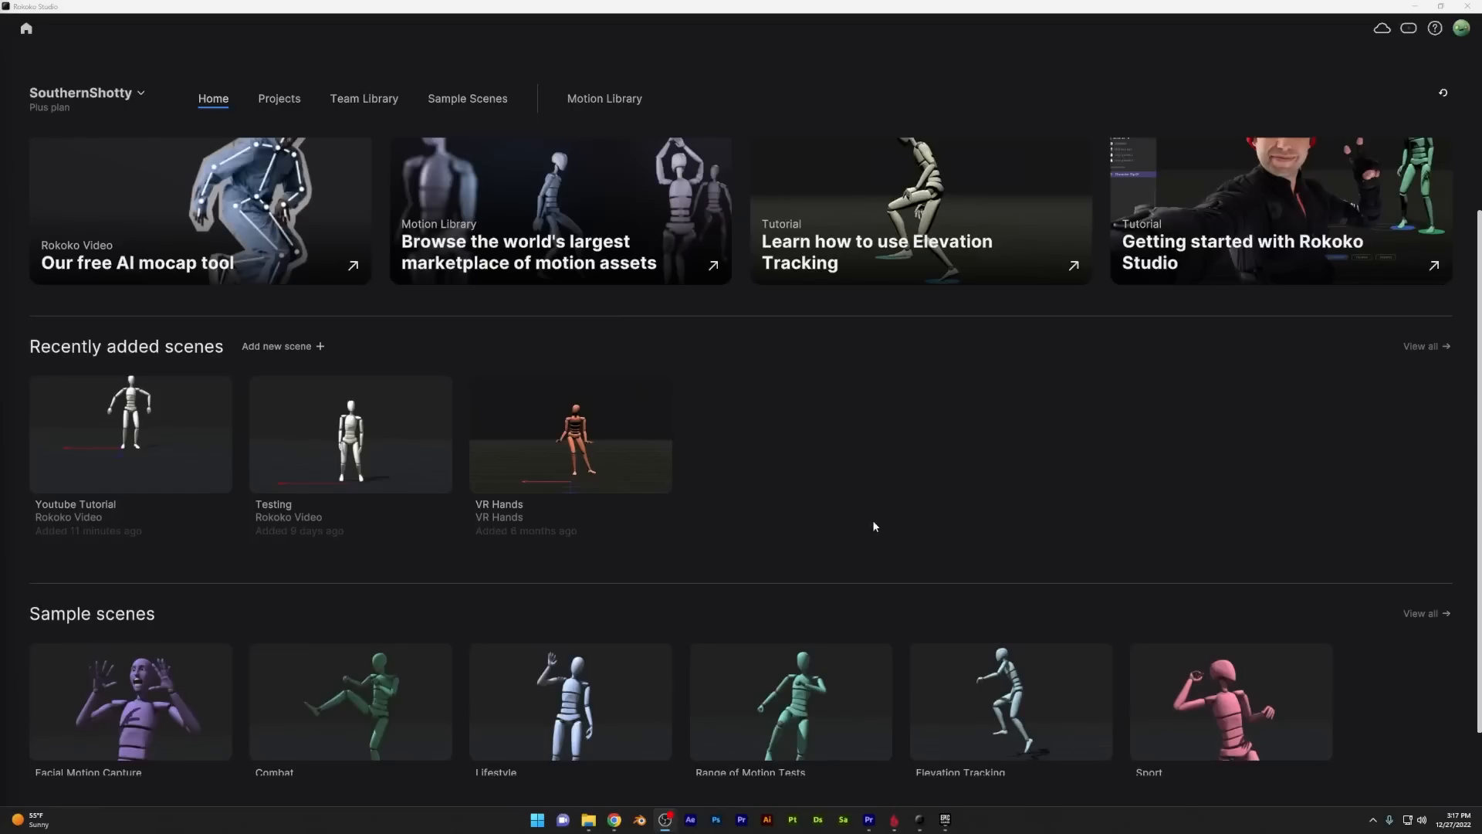
pyautogui.moveTo(225, 472)
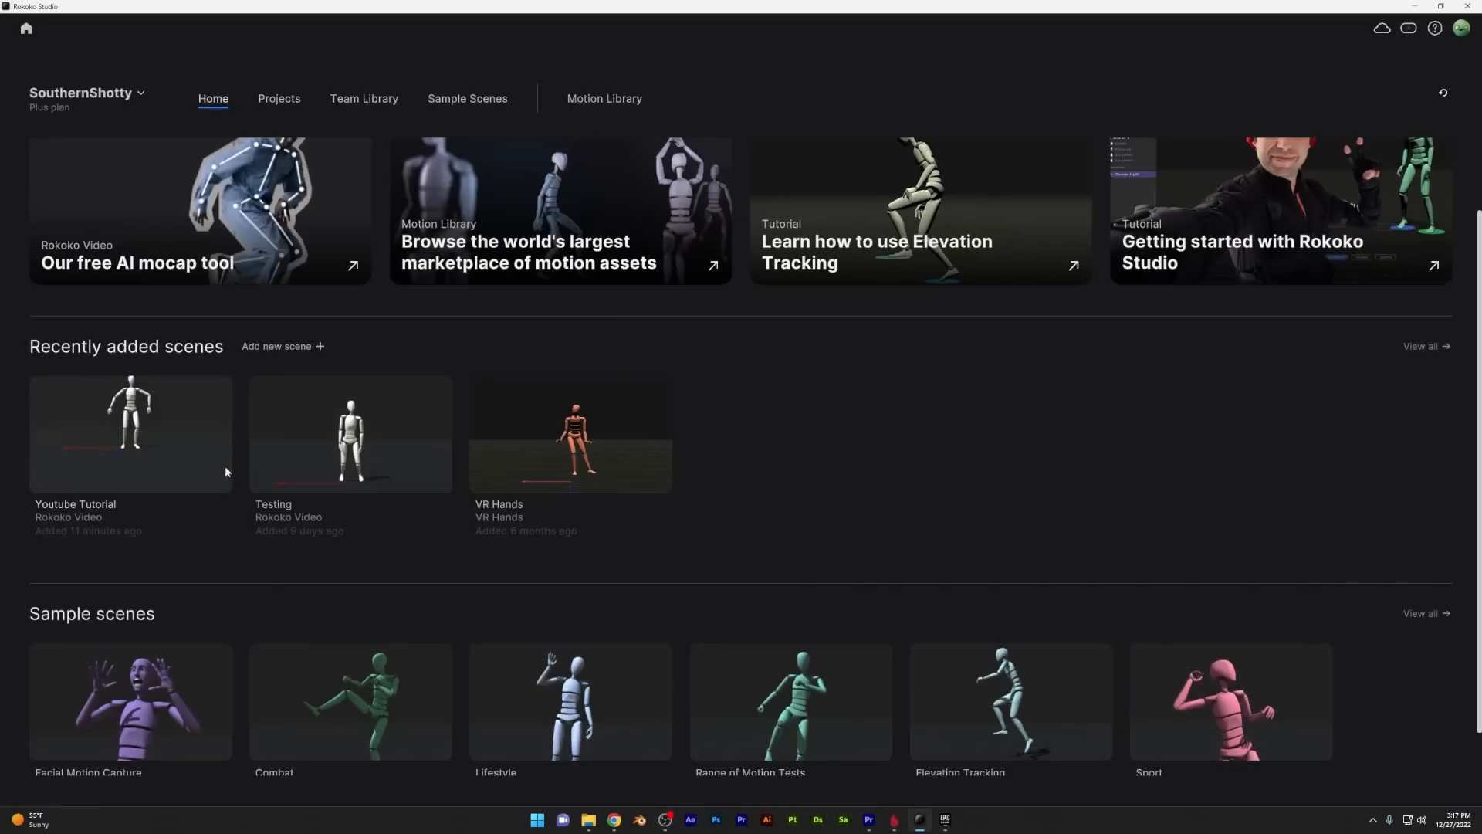
# Open the Youtube Tutorial scene and add the Cat Stomp clip to the export list.
pyautogui.doubleClick(130, 433)
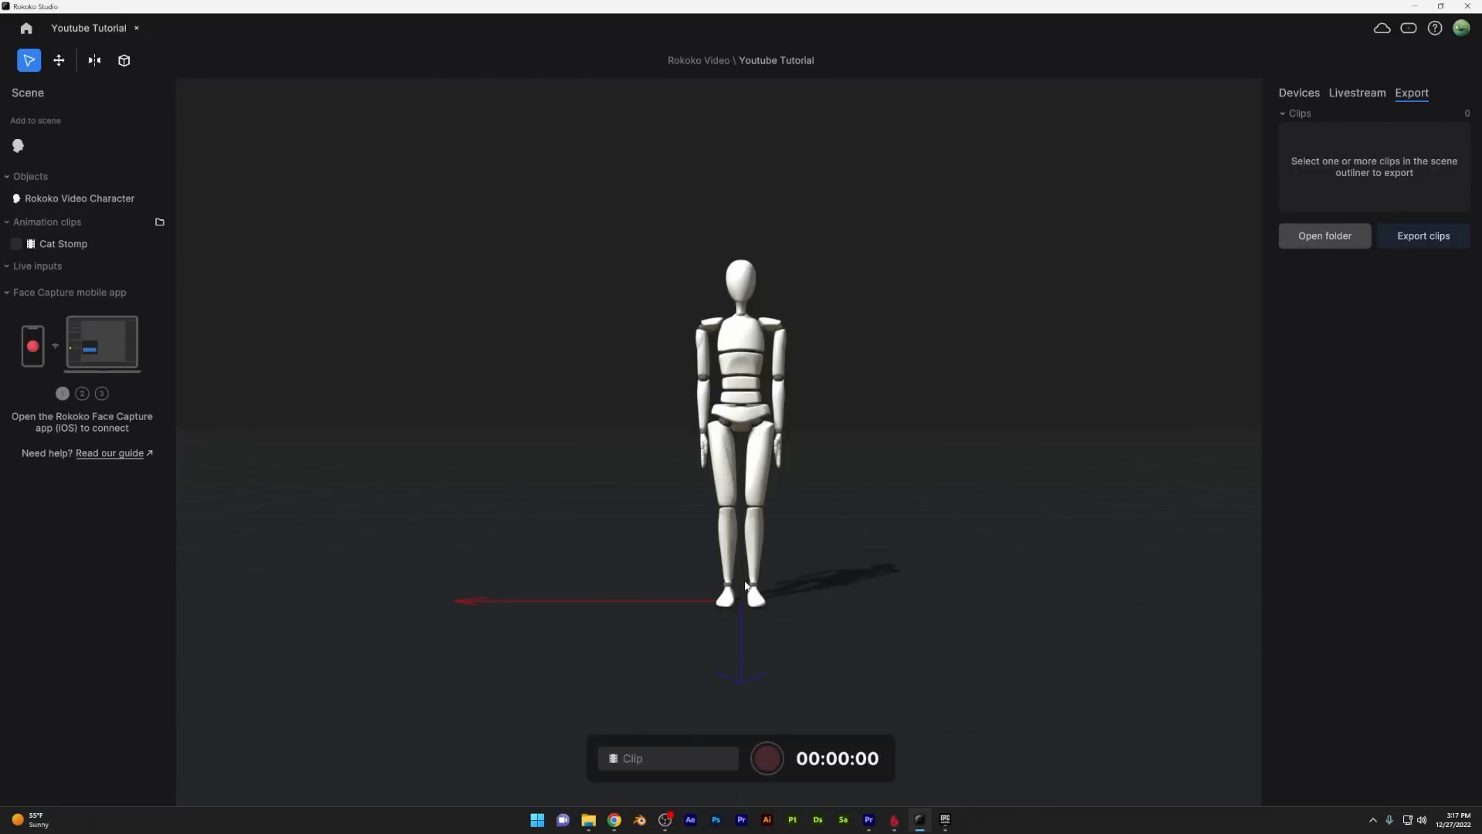
pyautogui.rightClick(64, 243)
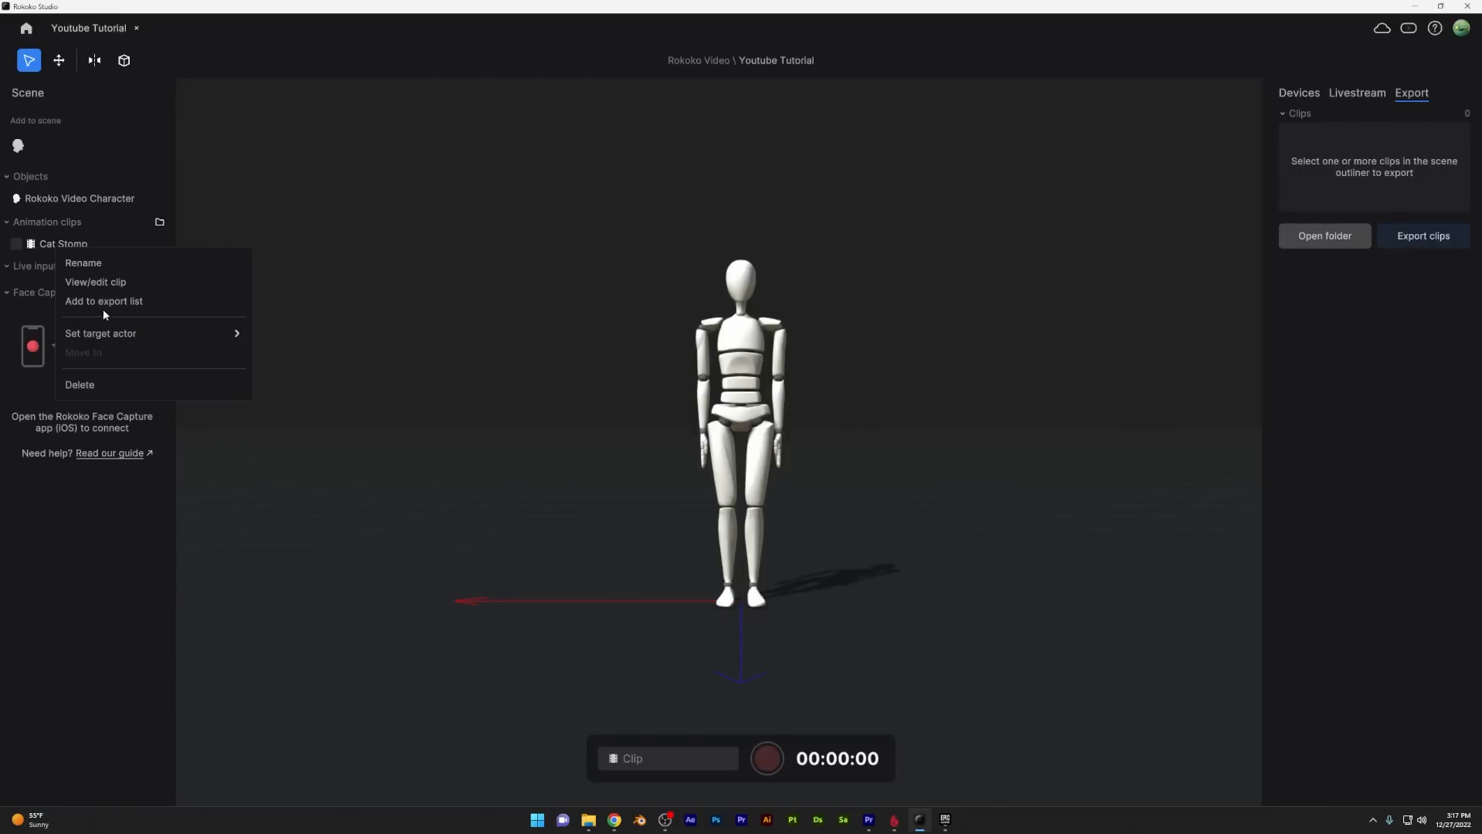
pyautogui.click(94, 282)
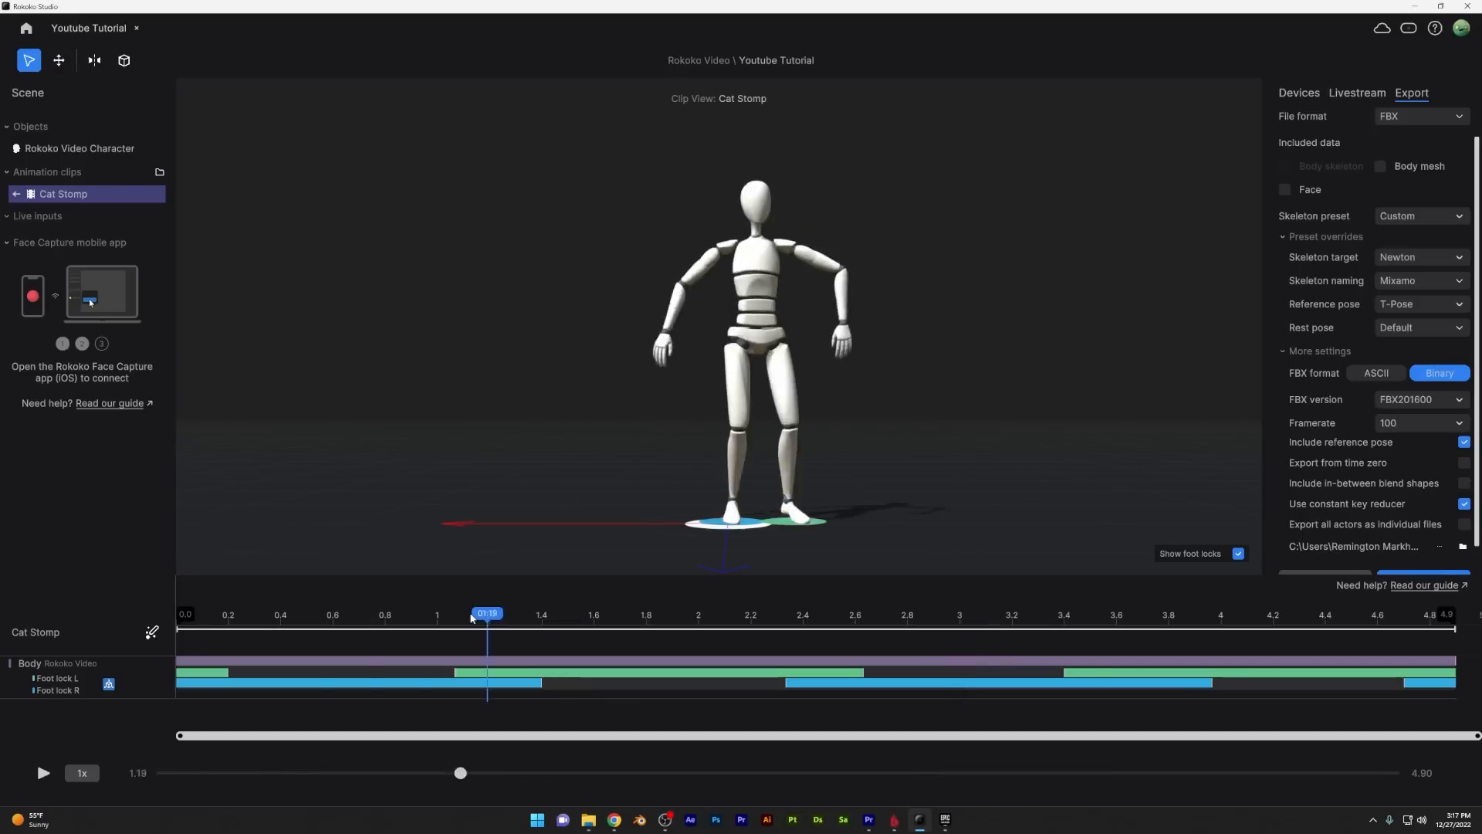
pyautogui.click(42, 771)
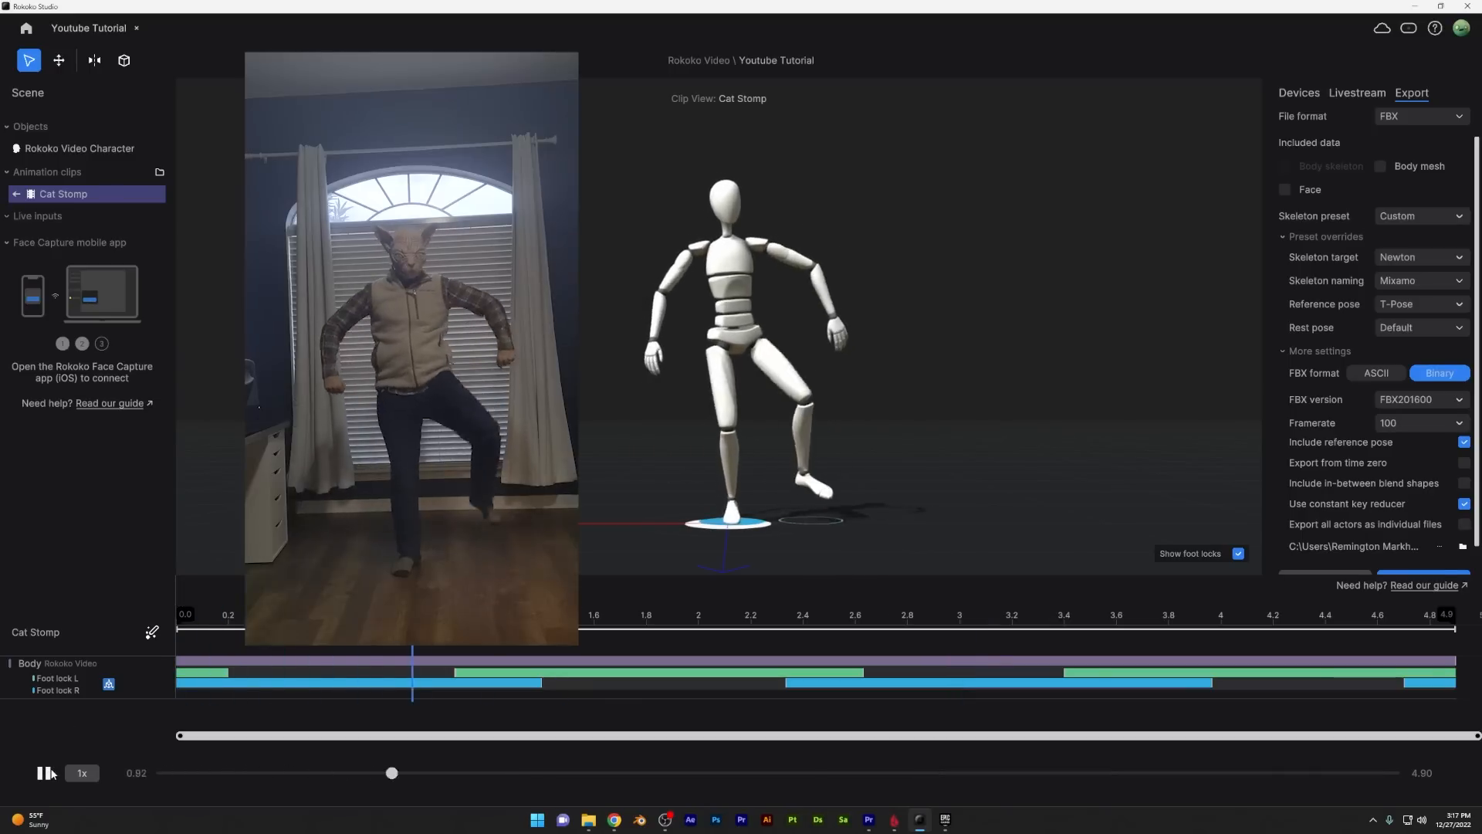
pyautogui.moveTo(392, 771); pyautogui.dragTo(1007, 772)
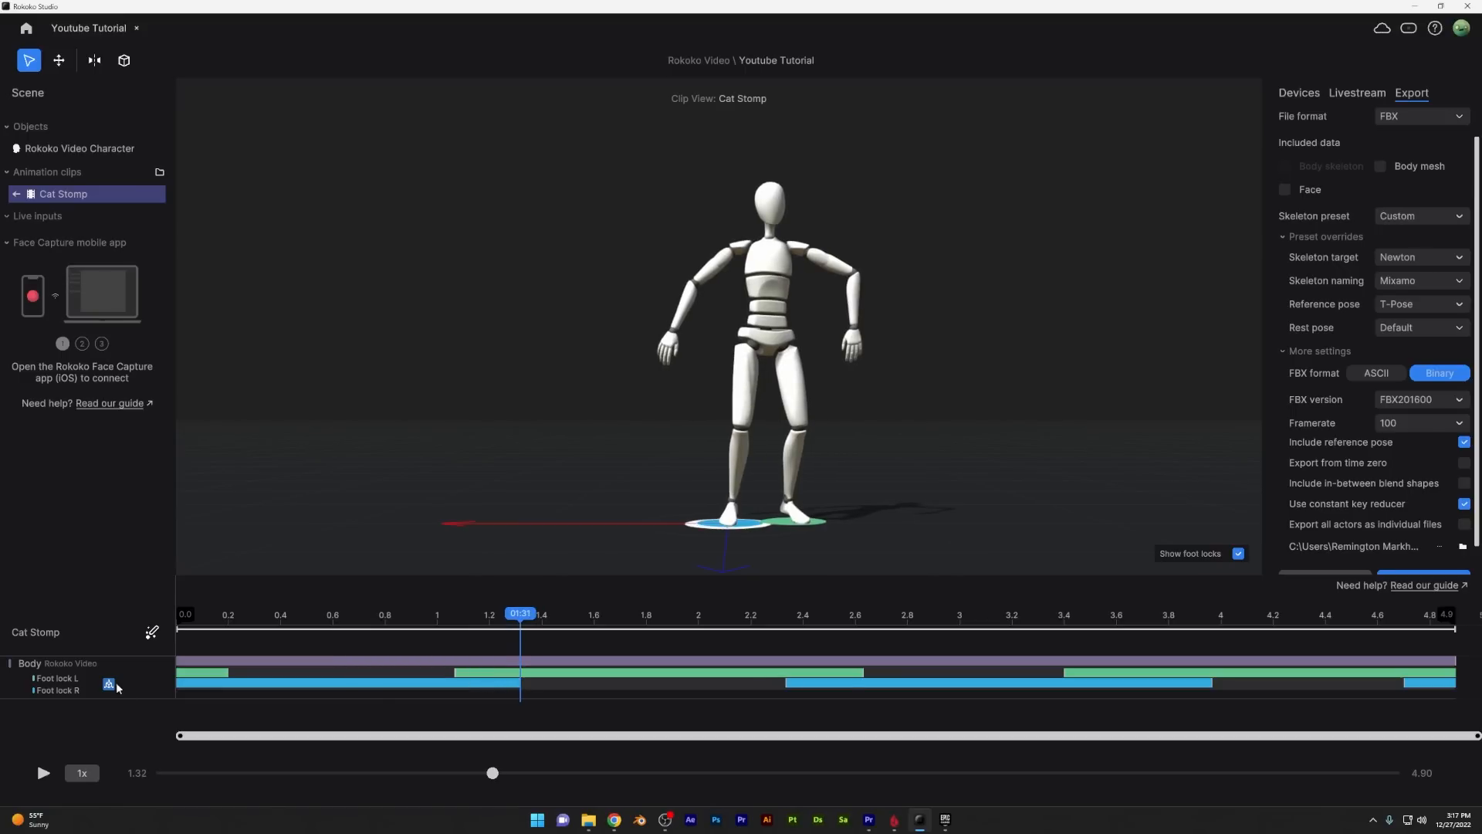
pyautogui.moveTo(1164, 496)
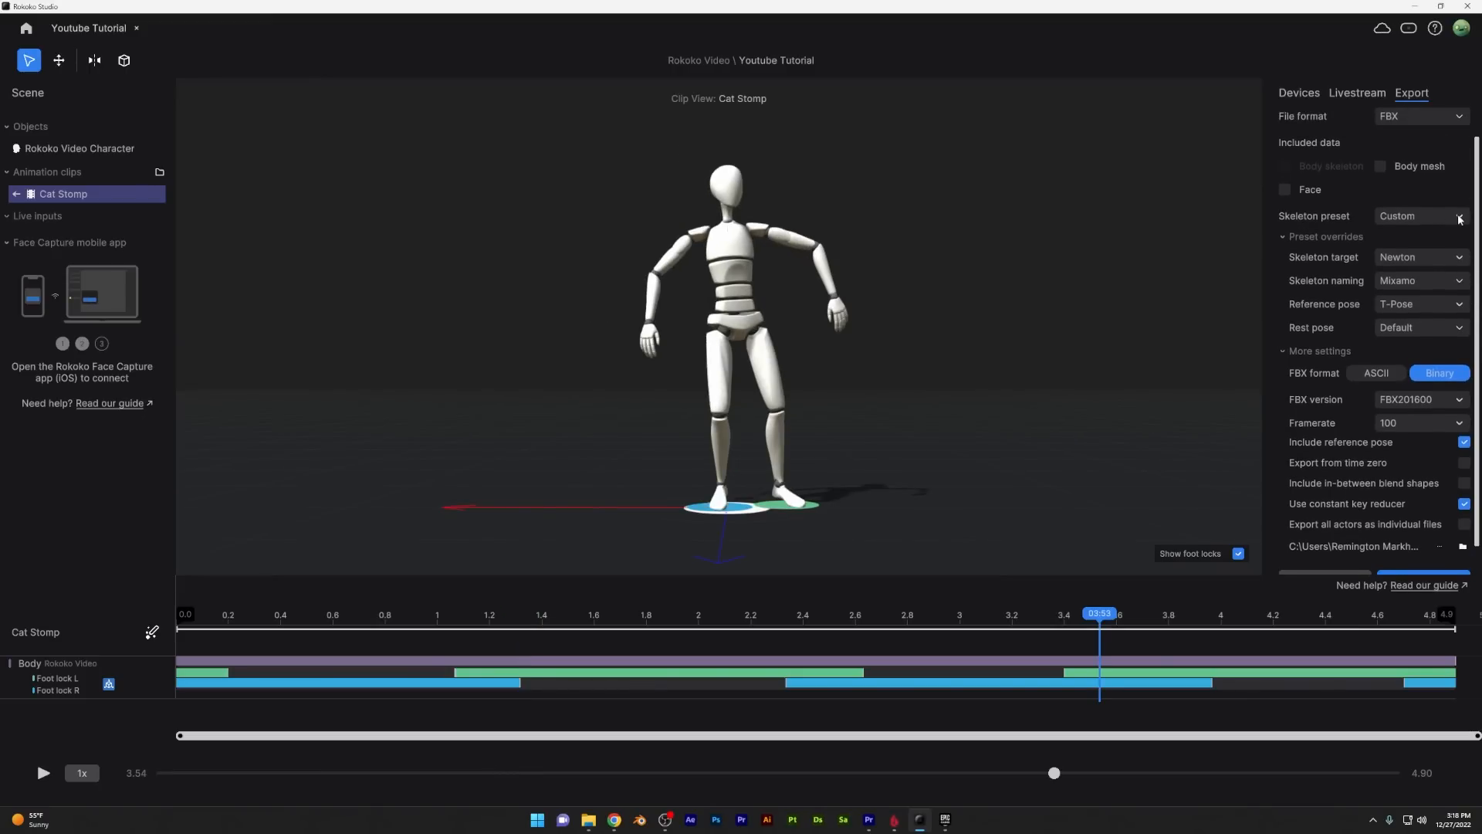
# Export Cat Stomp using Mixamo preset, Stickton 3 target and 30 fps, then dismiss the notice.
pyautogui.click(1420, 257)
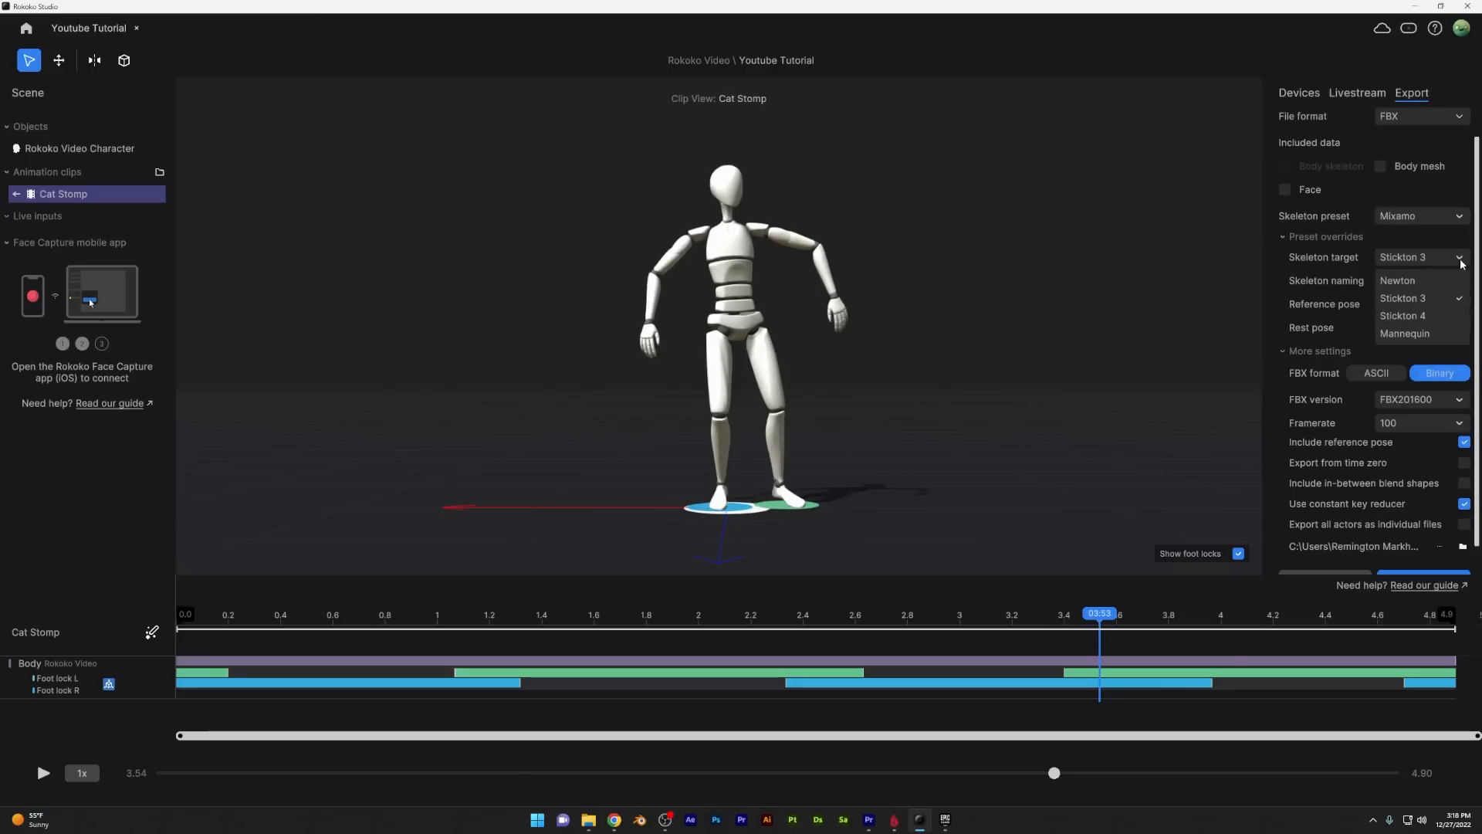
pyautogui.click(1422, 327)
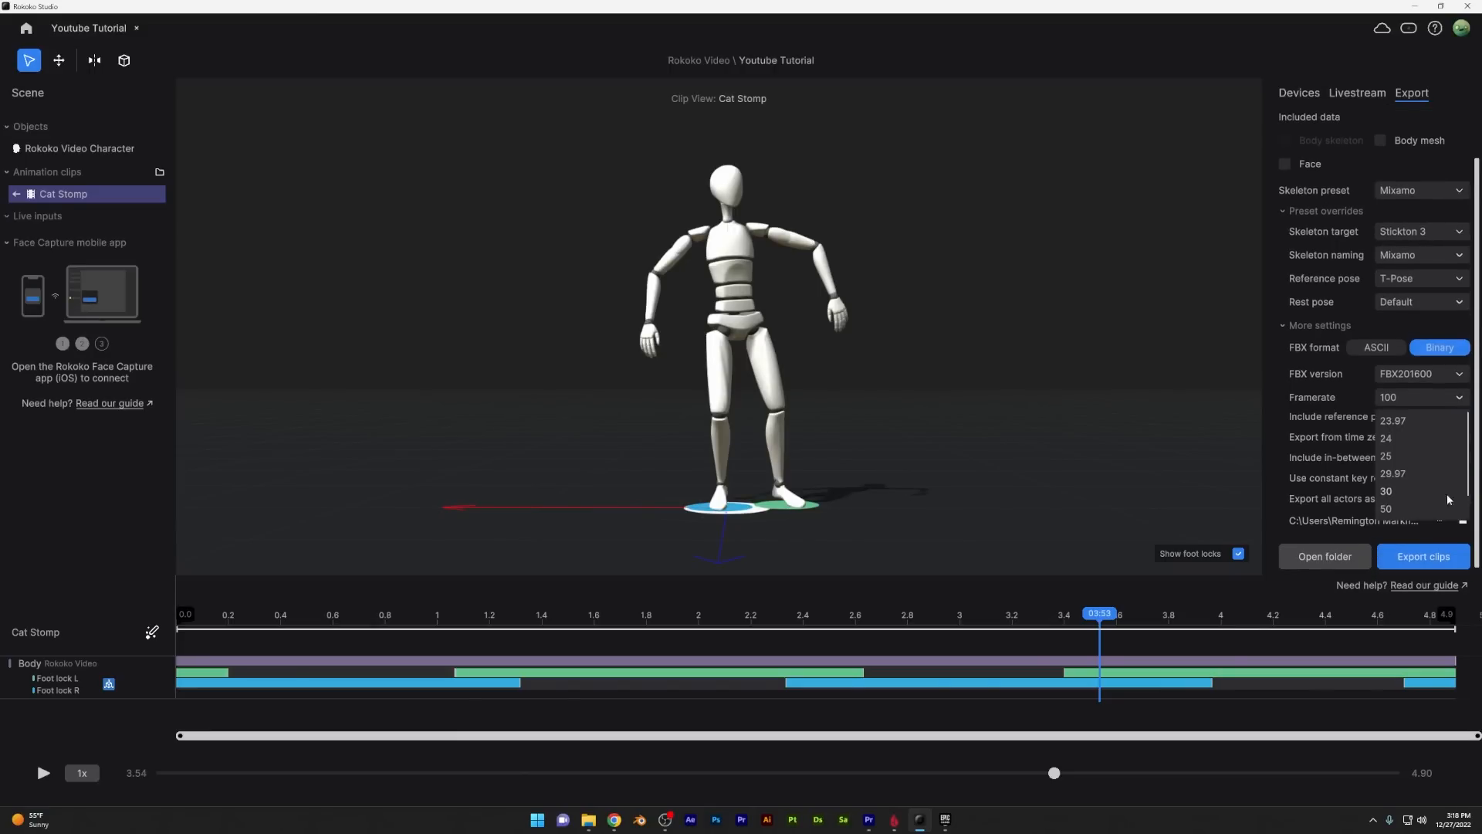
pyautogui.click(1386, 491)
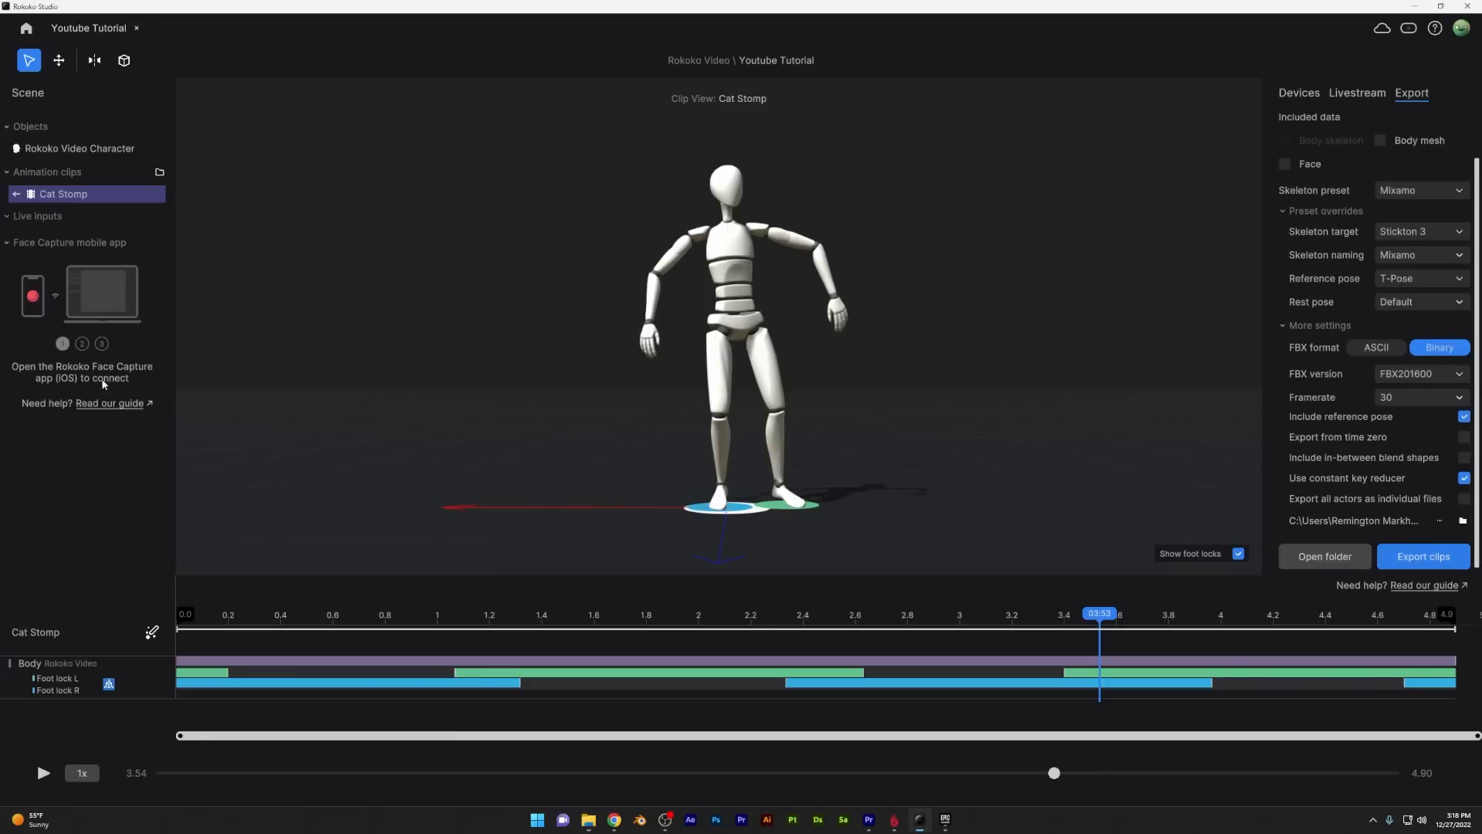
pyautogui.click(1422, 555)
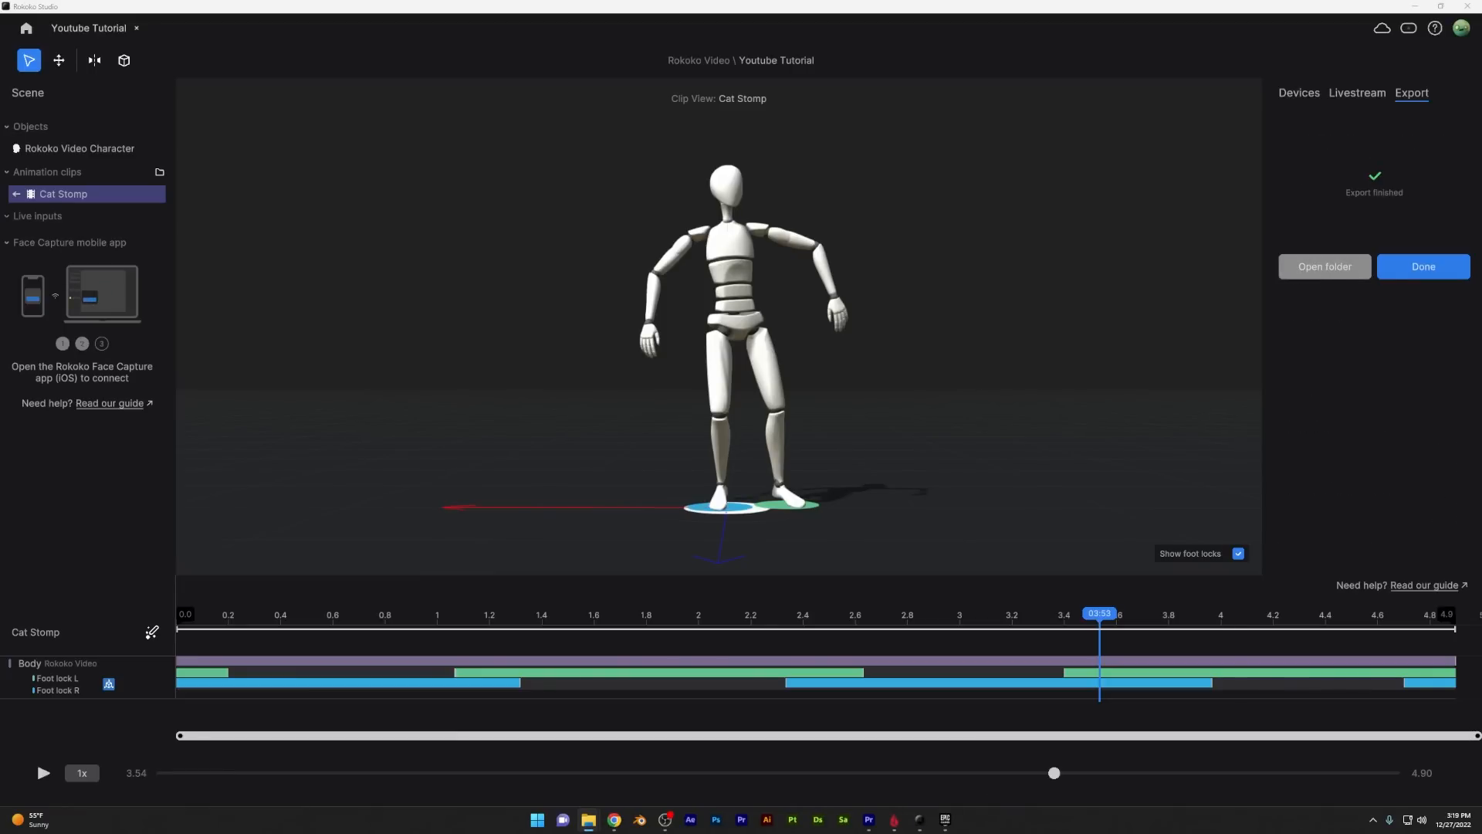
pyautogui.click(1322, 266)
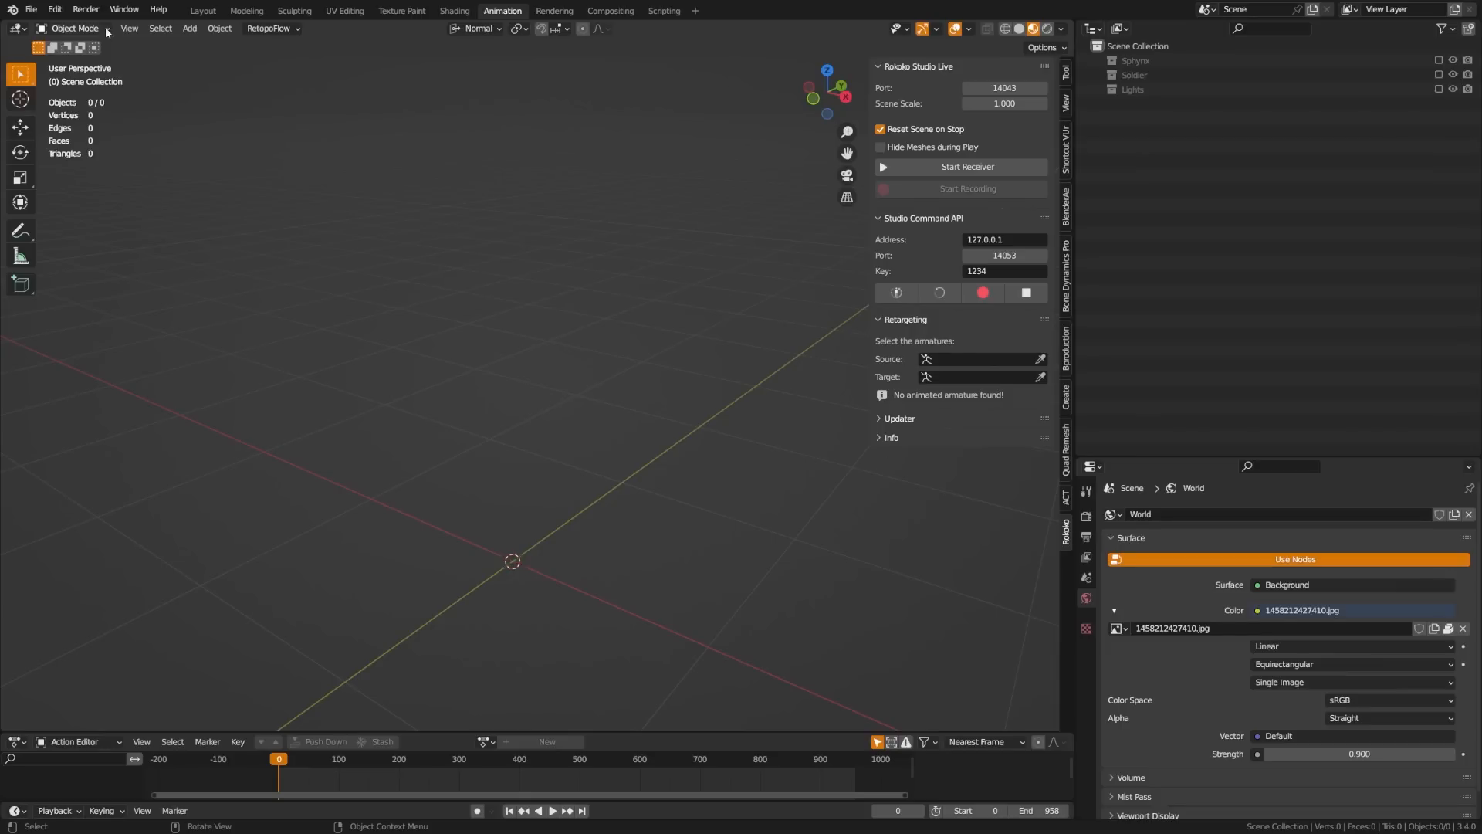
# Import the Cat Stomp FBX into Blender and play back the mocap animation.
pyautogui.click(31, 10)
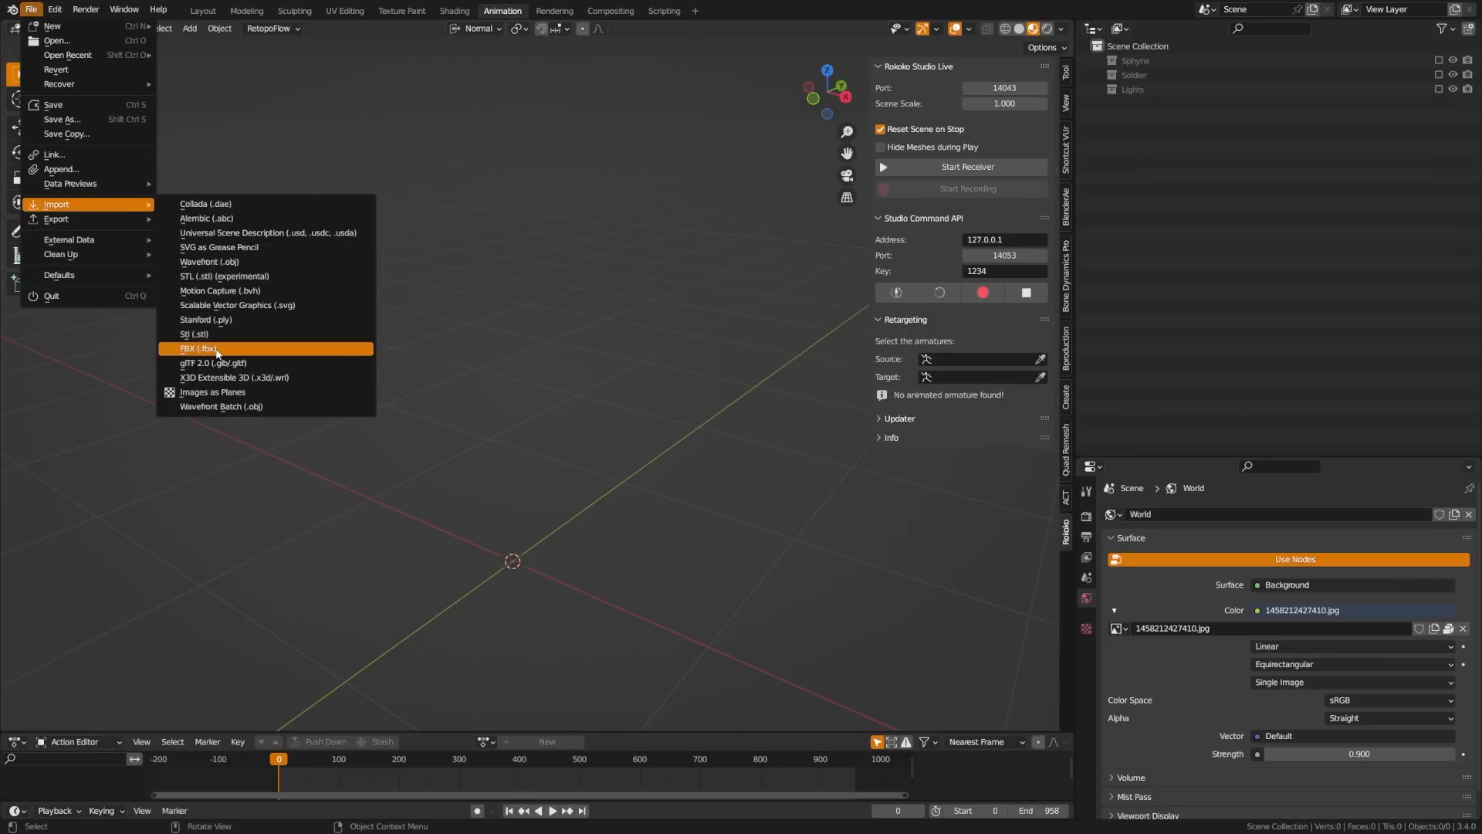
pyautogui.click(199, 349)
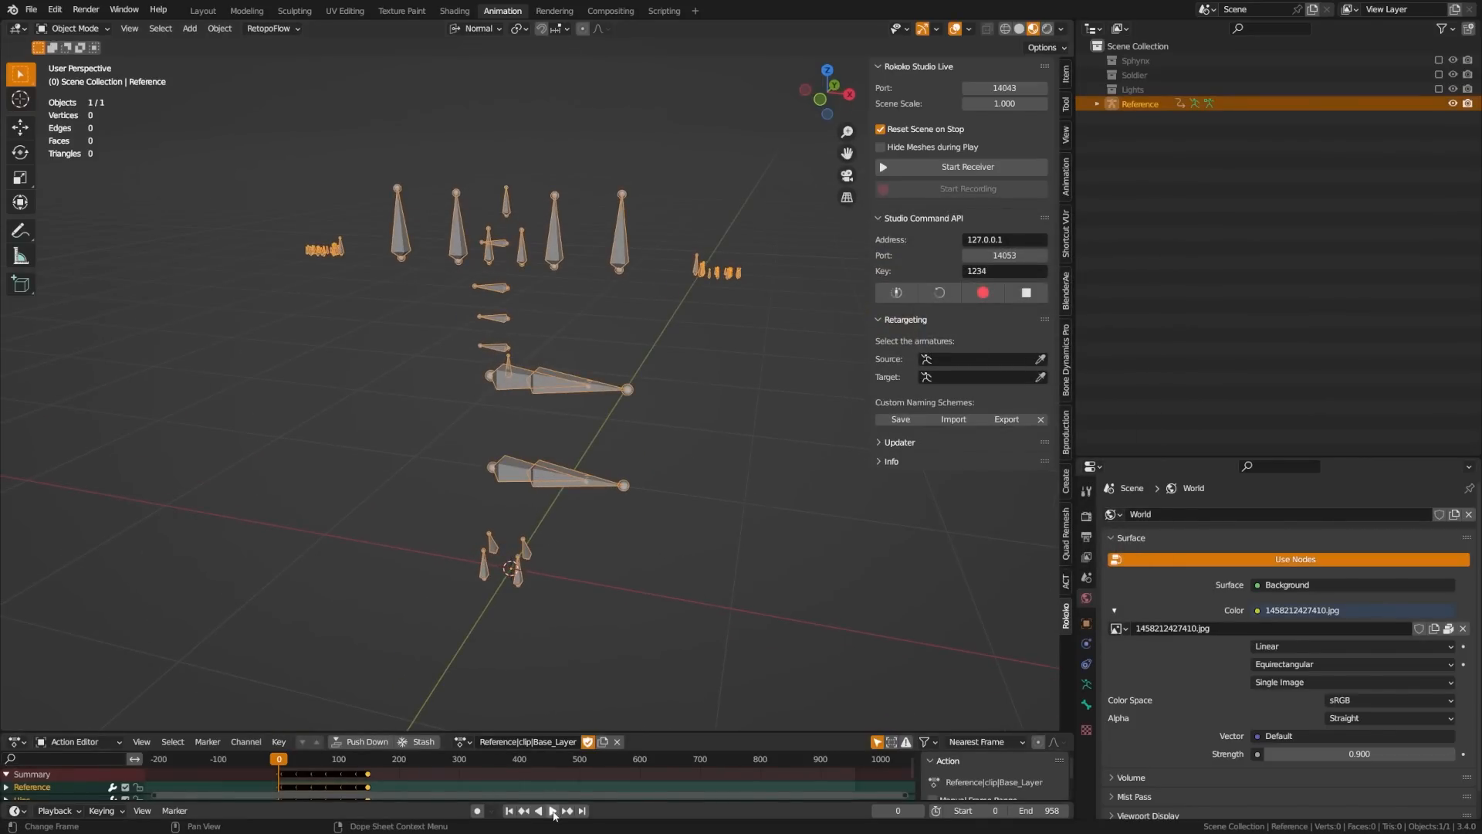
pyautogui.click(552, 809)
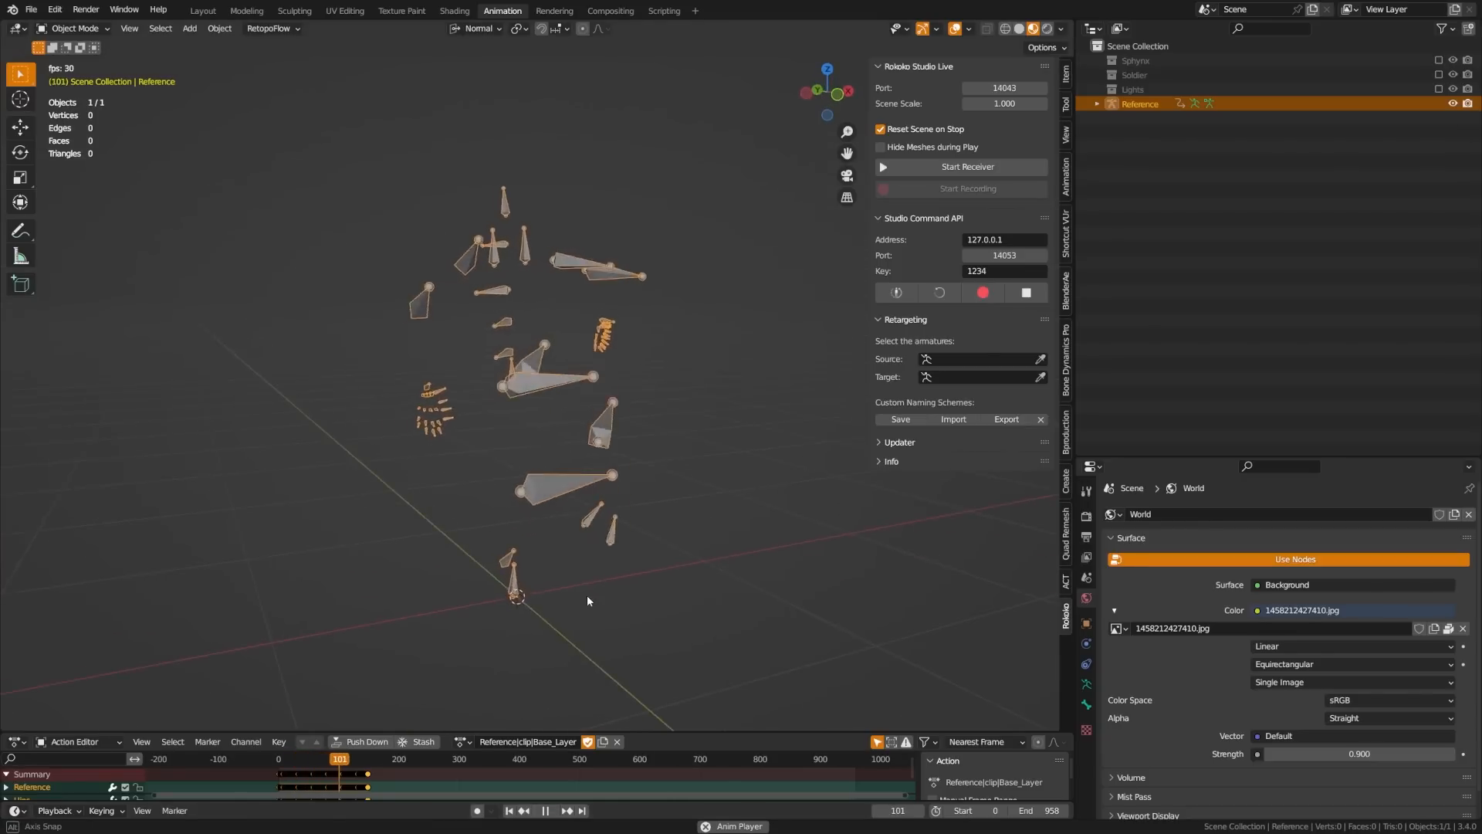
pyautogui.click(545, 810)
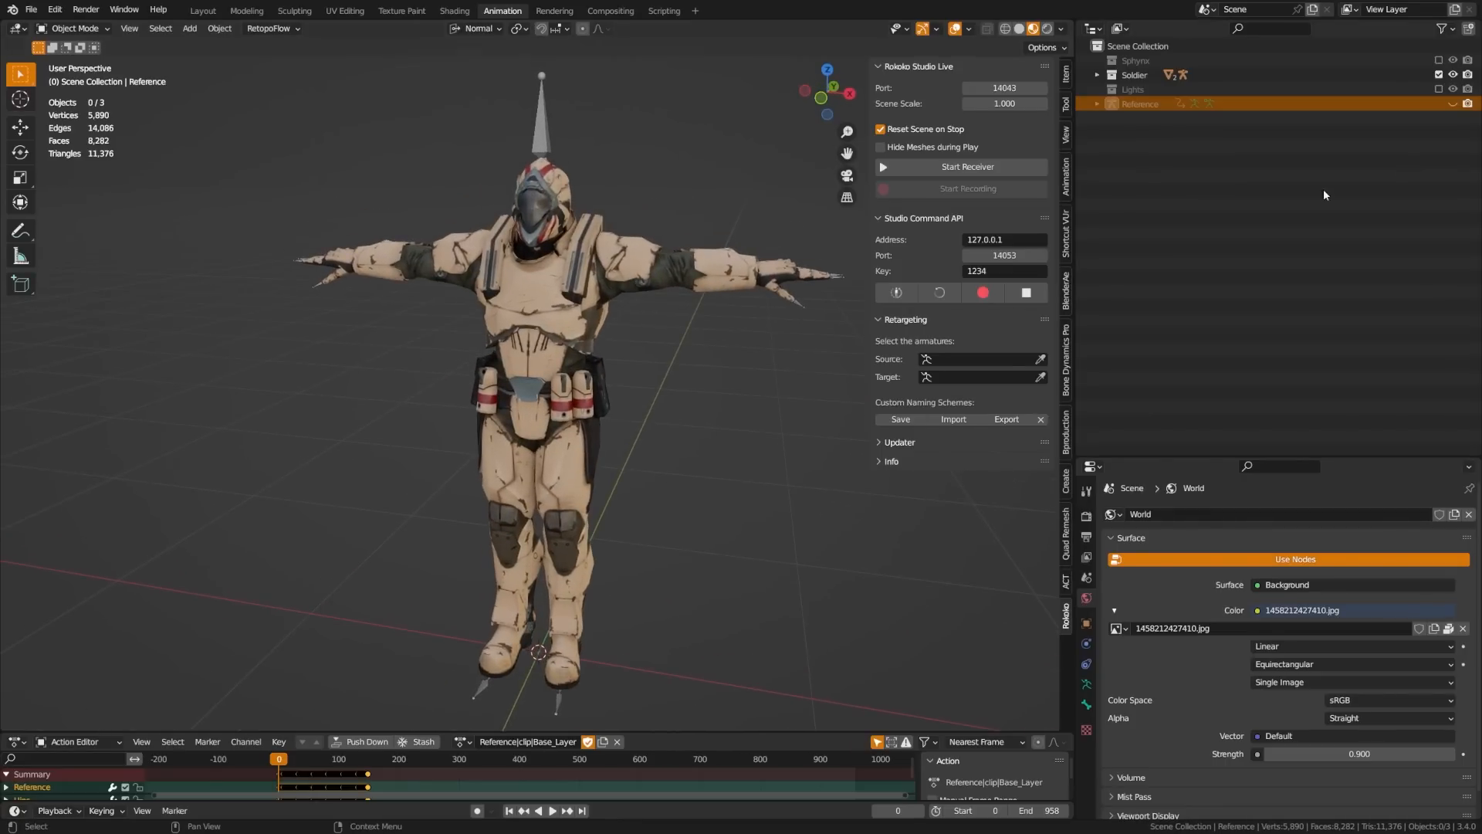
# Unhide the Reference armature and rename it Rokoko-Mocap-Data.
pyautogui.click(1139, 102)
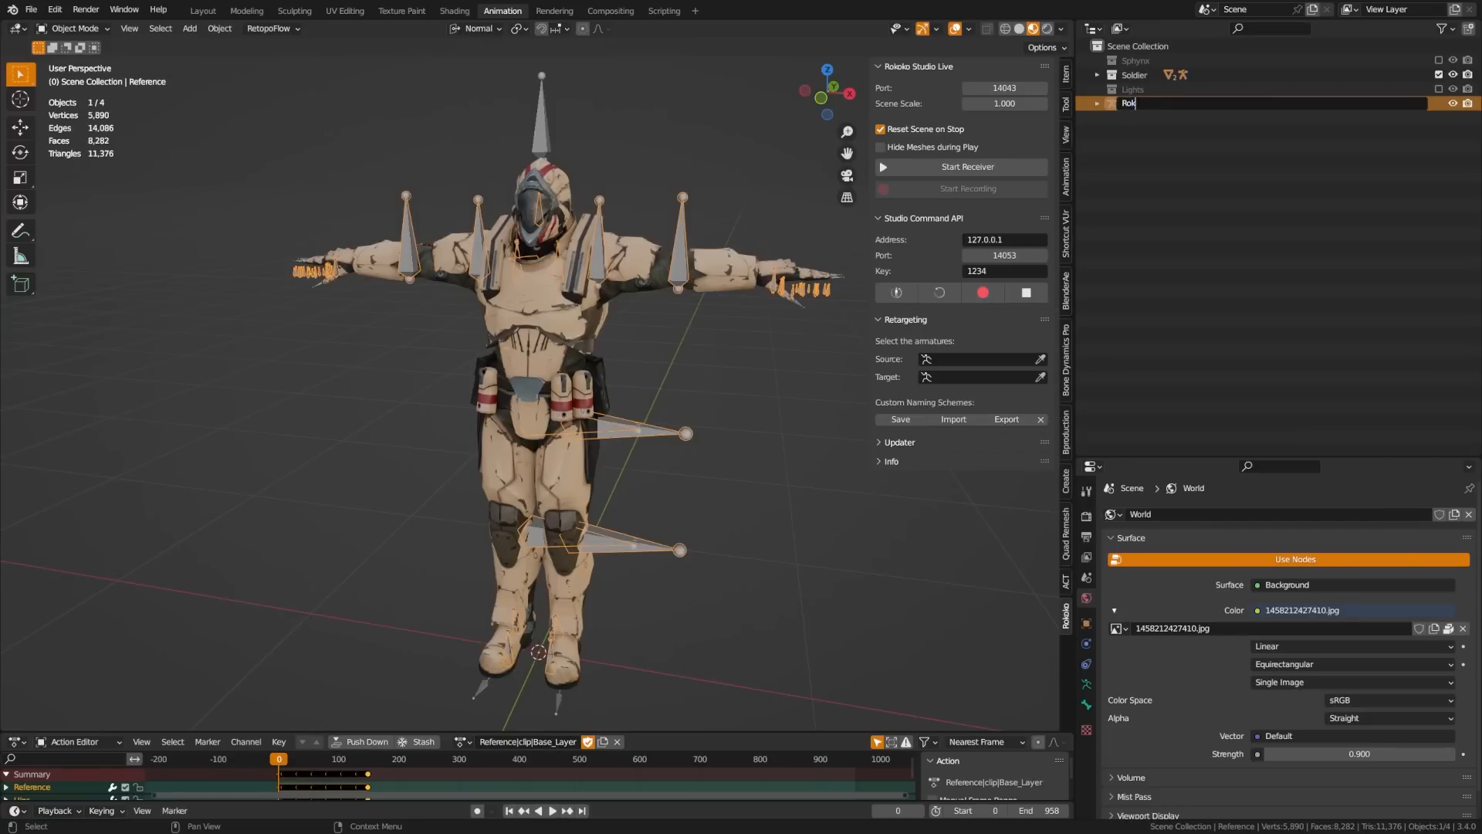
pyautogui.write('Rokoko-Mocap-Data')
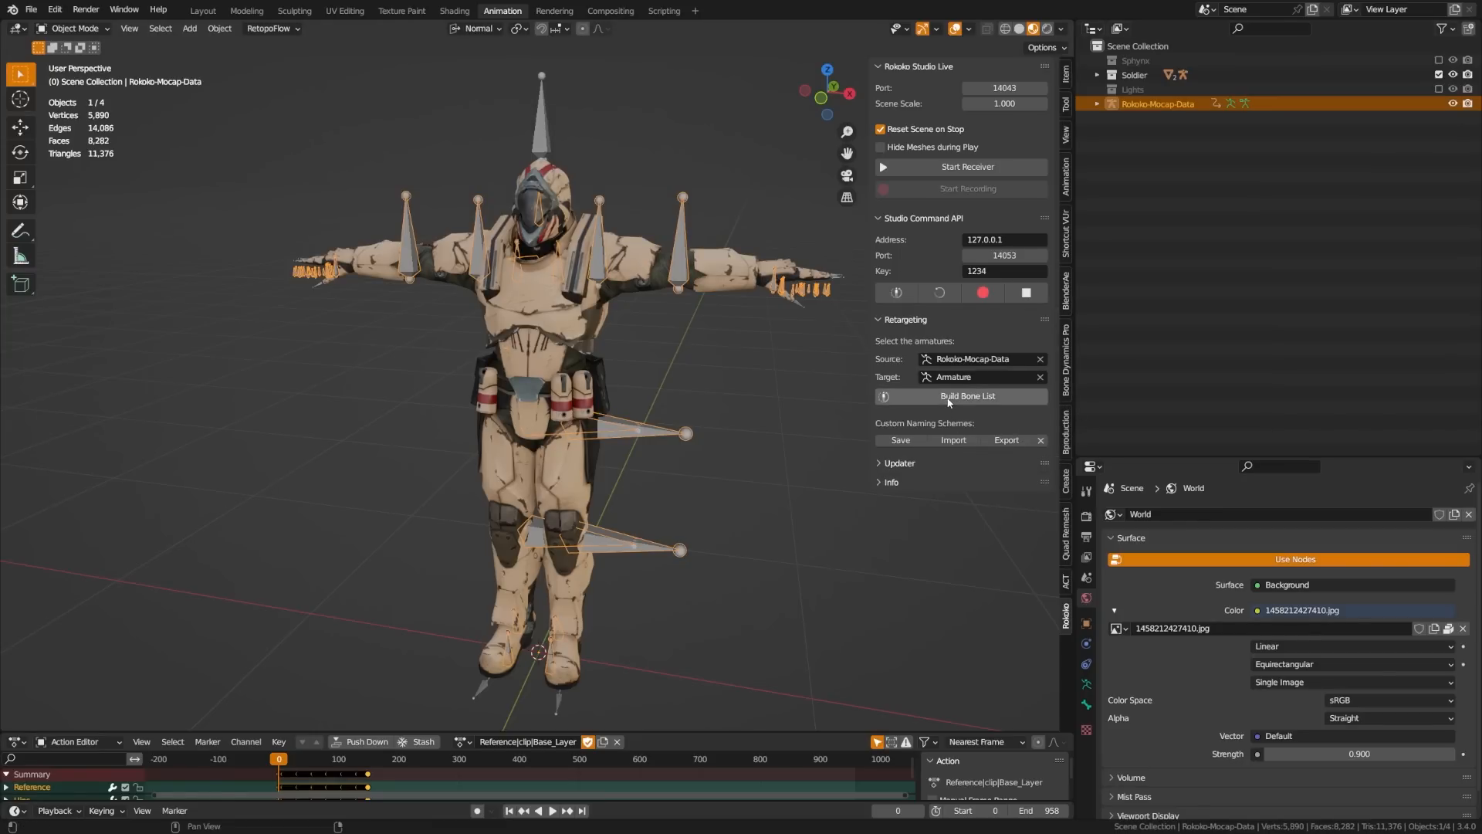
# Build the bone list and review the Hips, Spine and limb mappings to mixamorig bones.
pyautogui.click(966, 395)
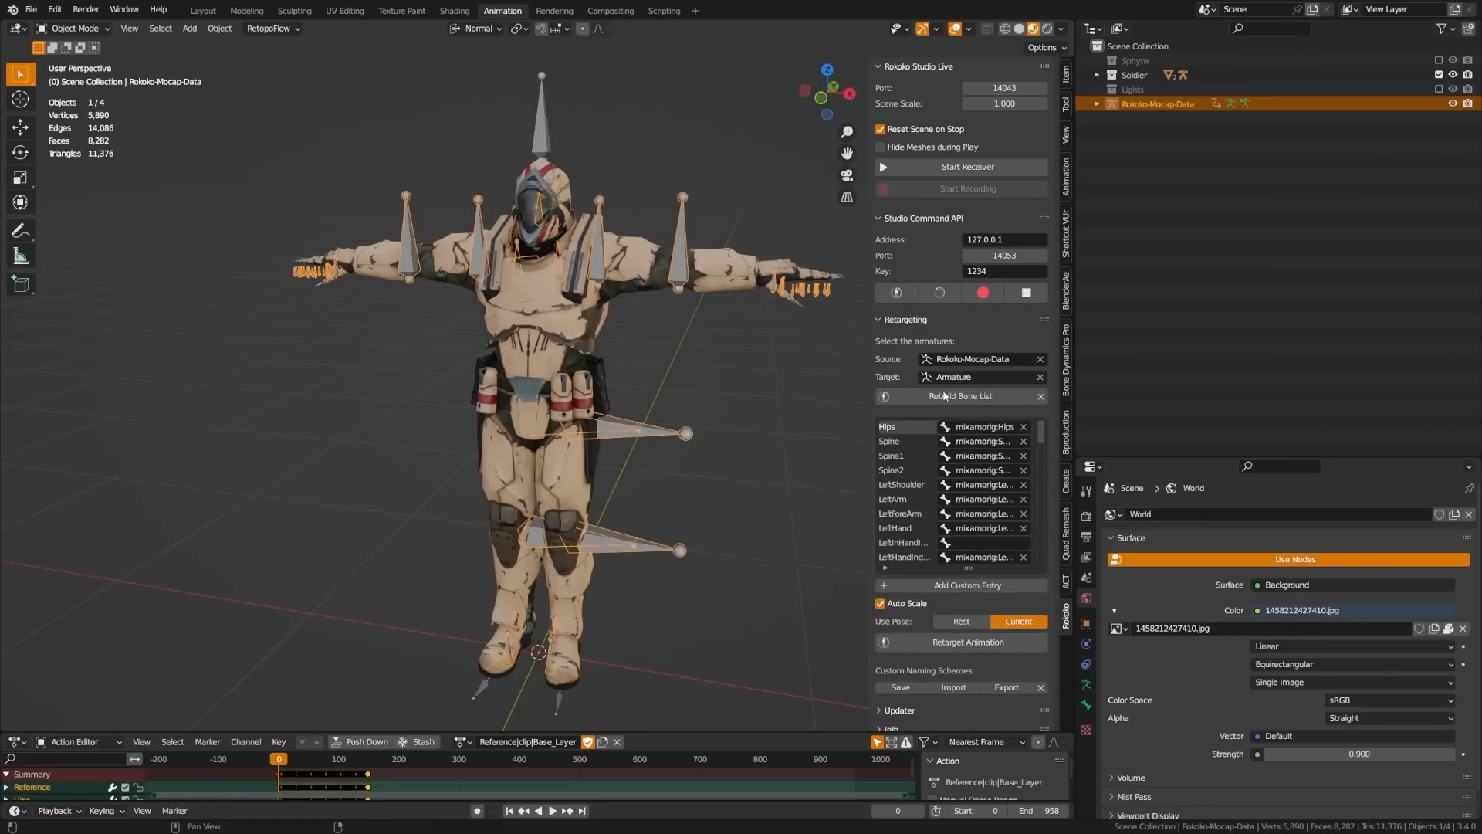
pyautogui.scroll(-3)
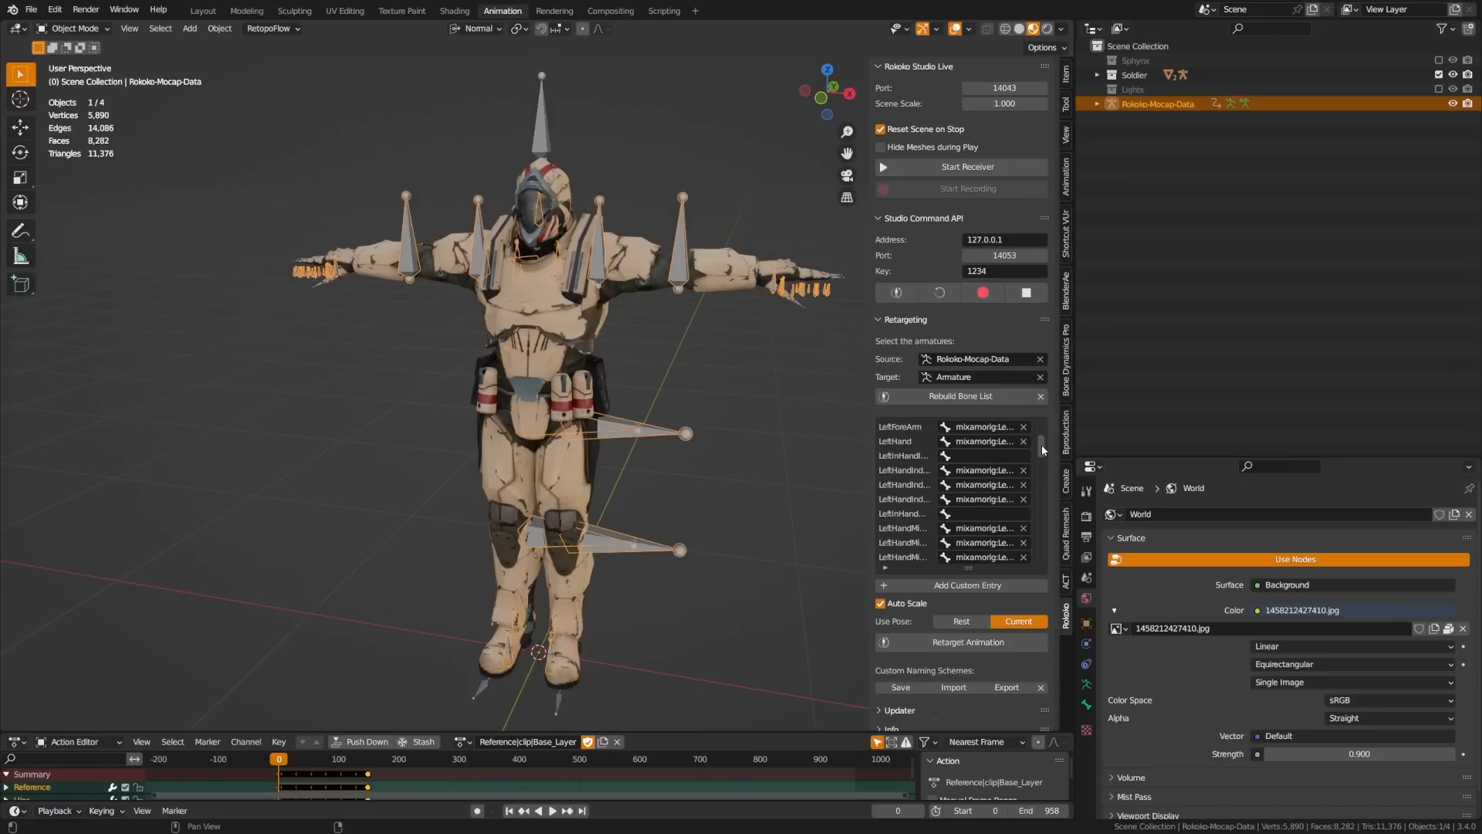
pyautogui.scroll(-3)
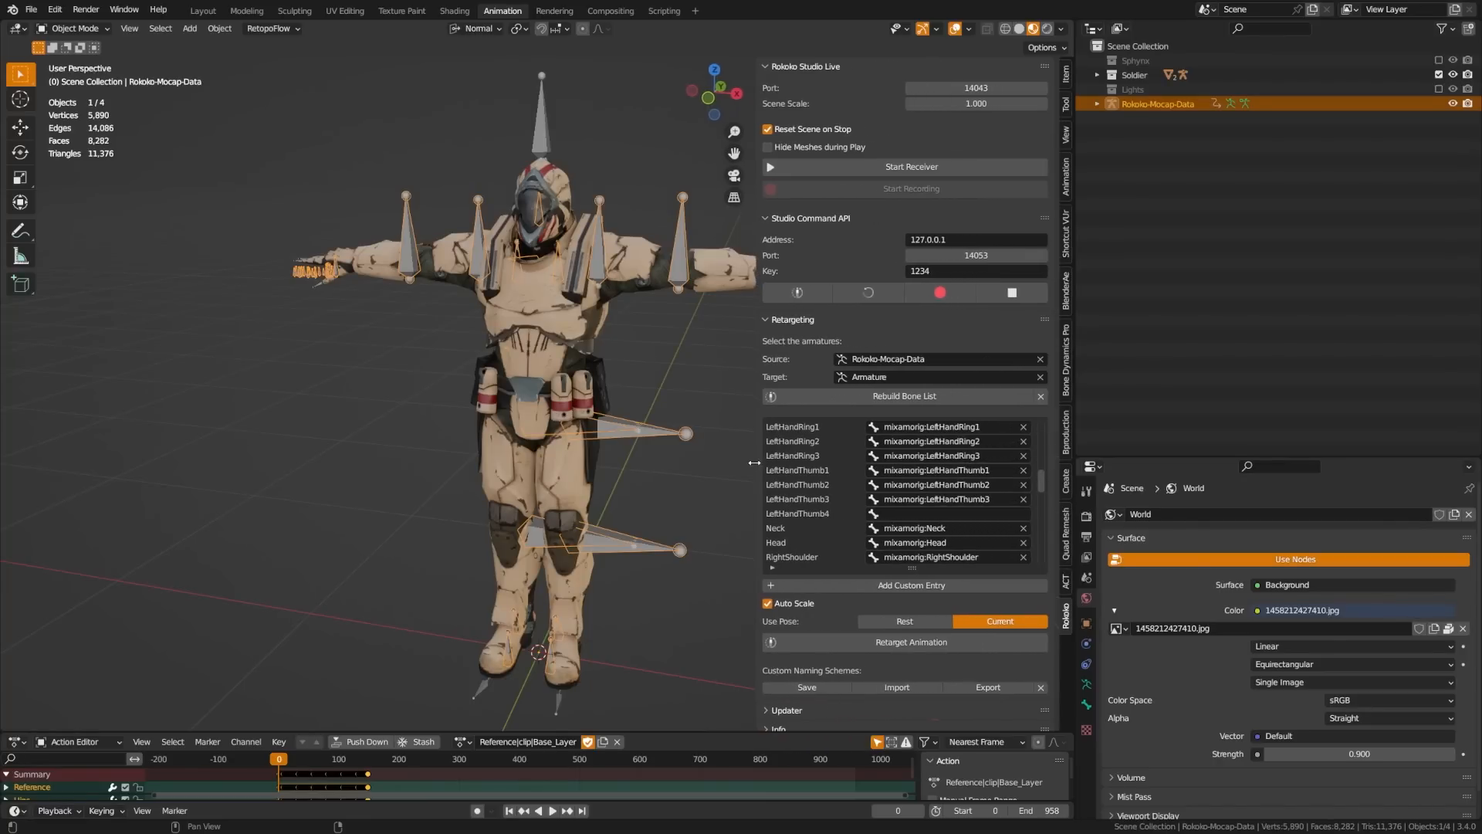
pyautogui.scroll(-3)
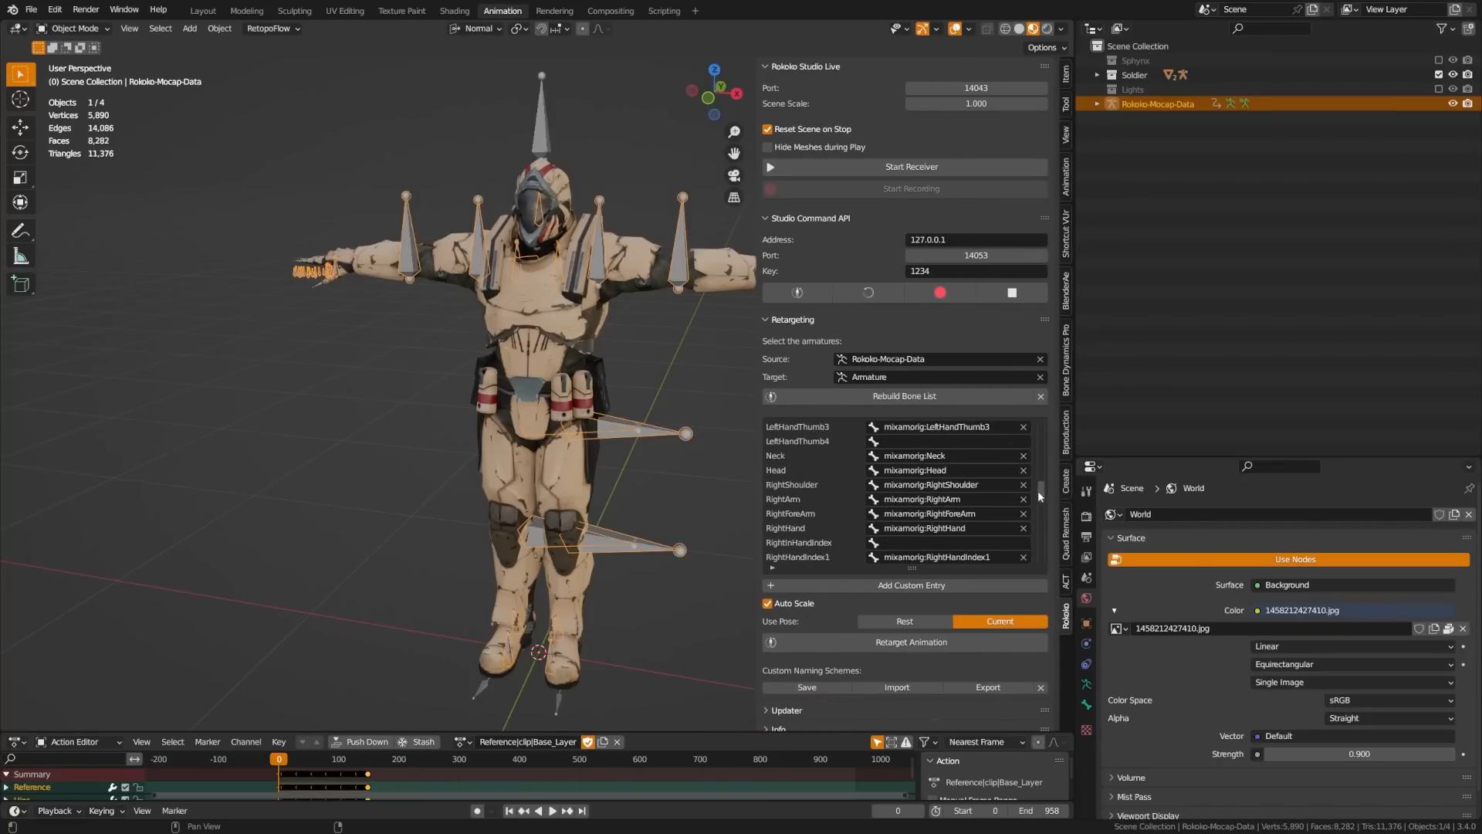
pyautogui.scroll(-3)
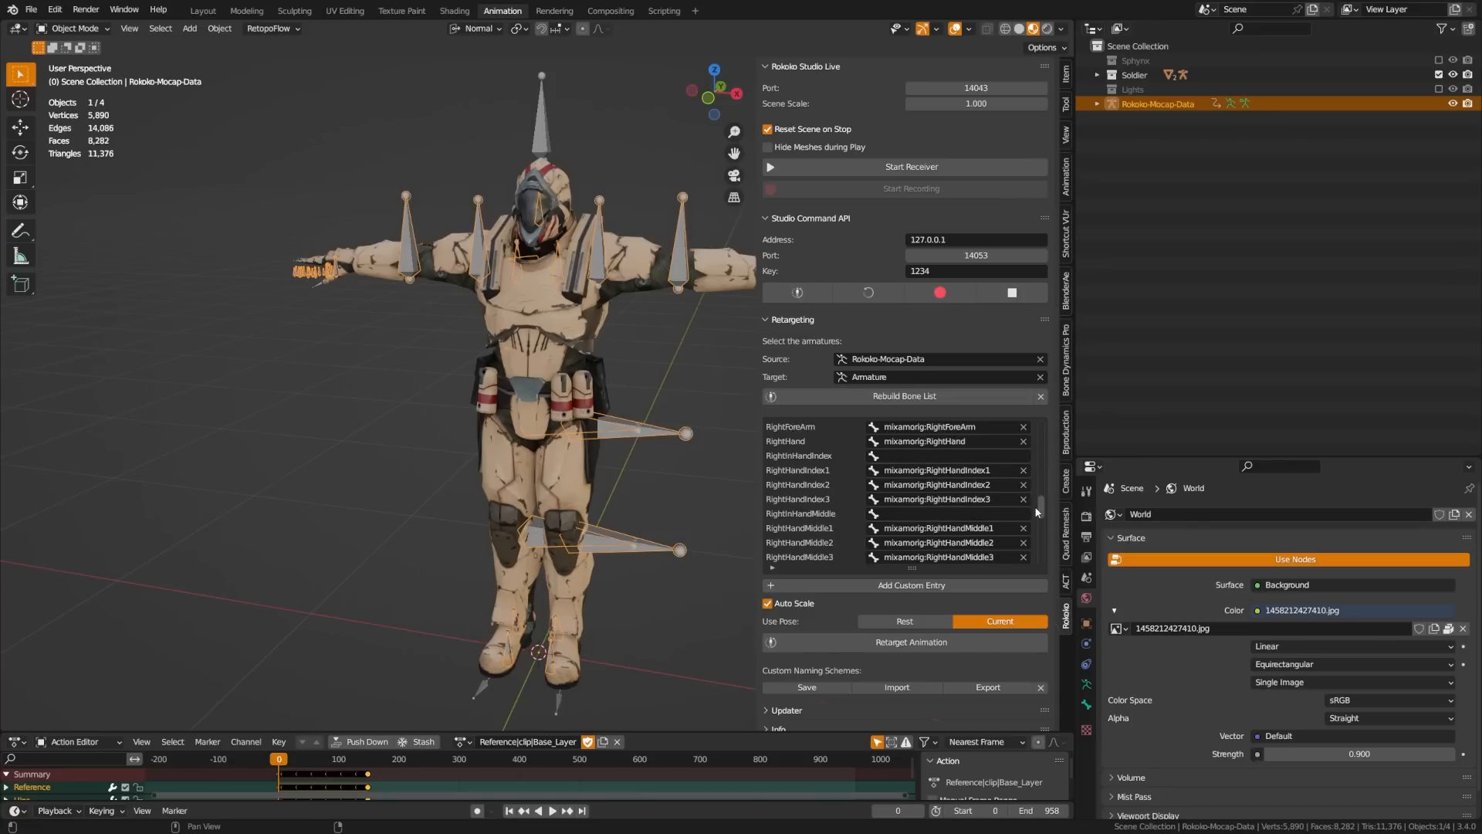
pyautogui.scroll(-3)
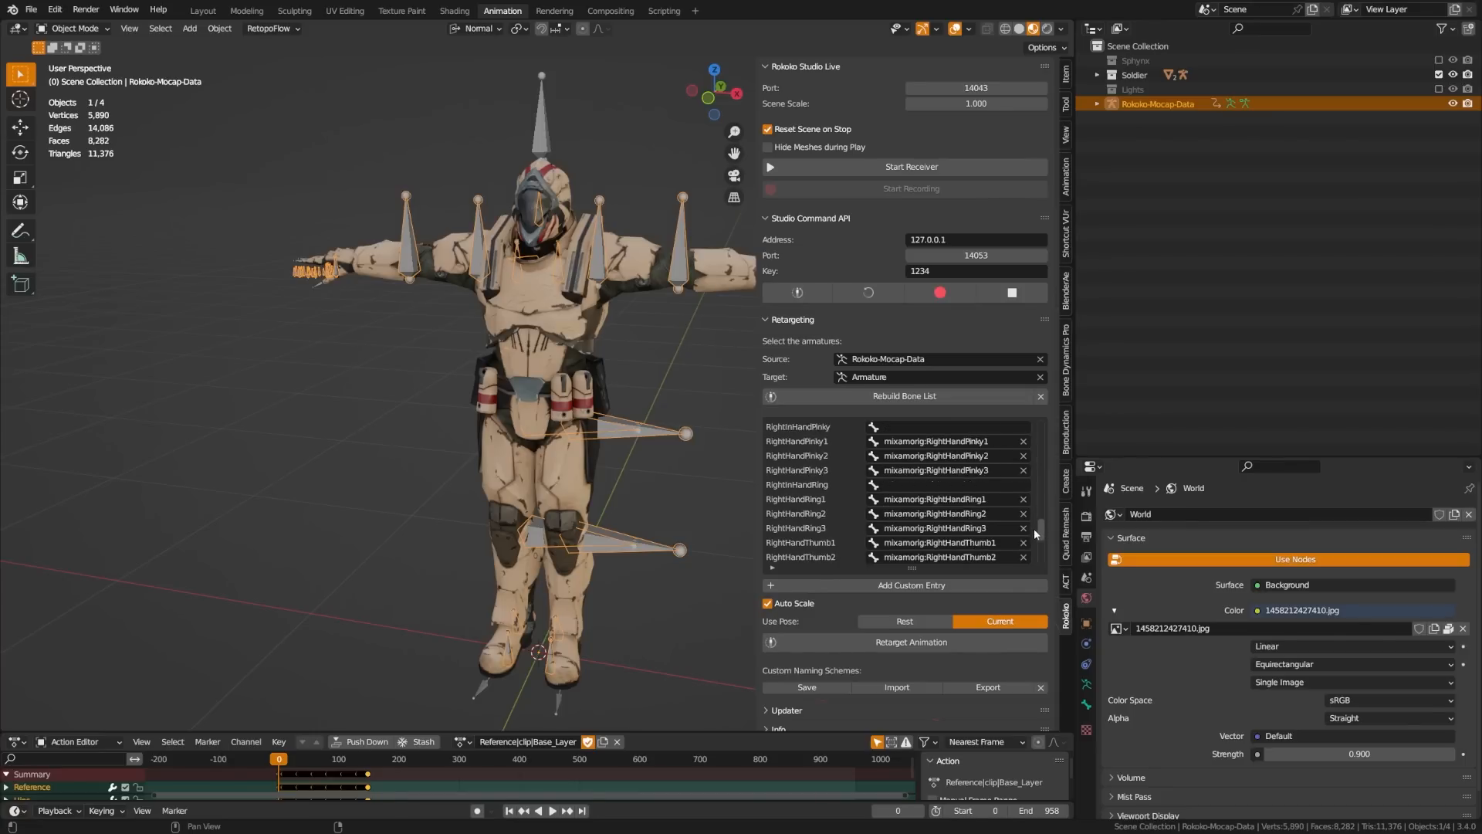
pyautogui.scroll(-3)
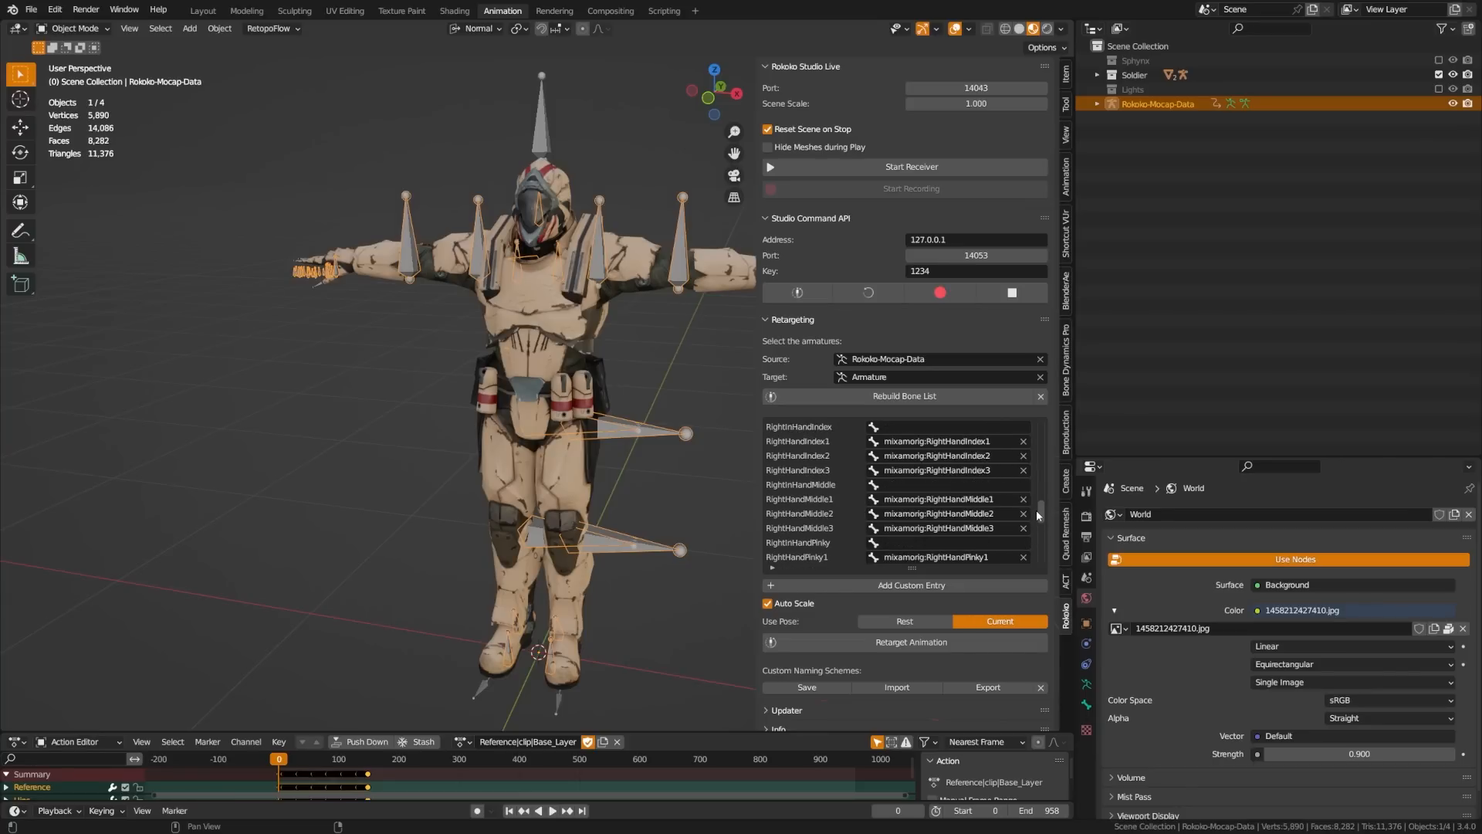
pyautogui.scroll(-3)
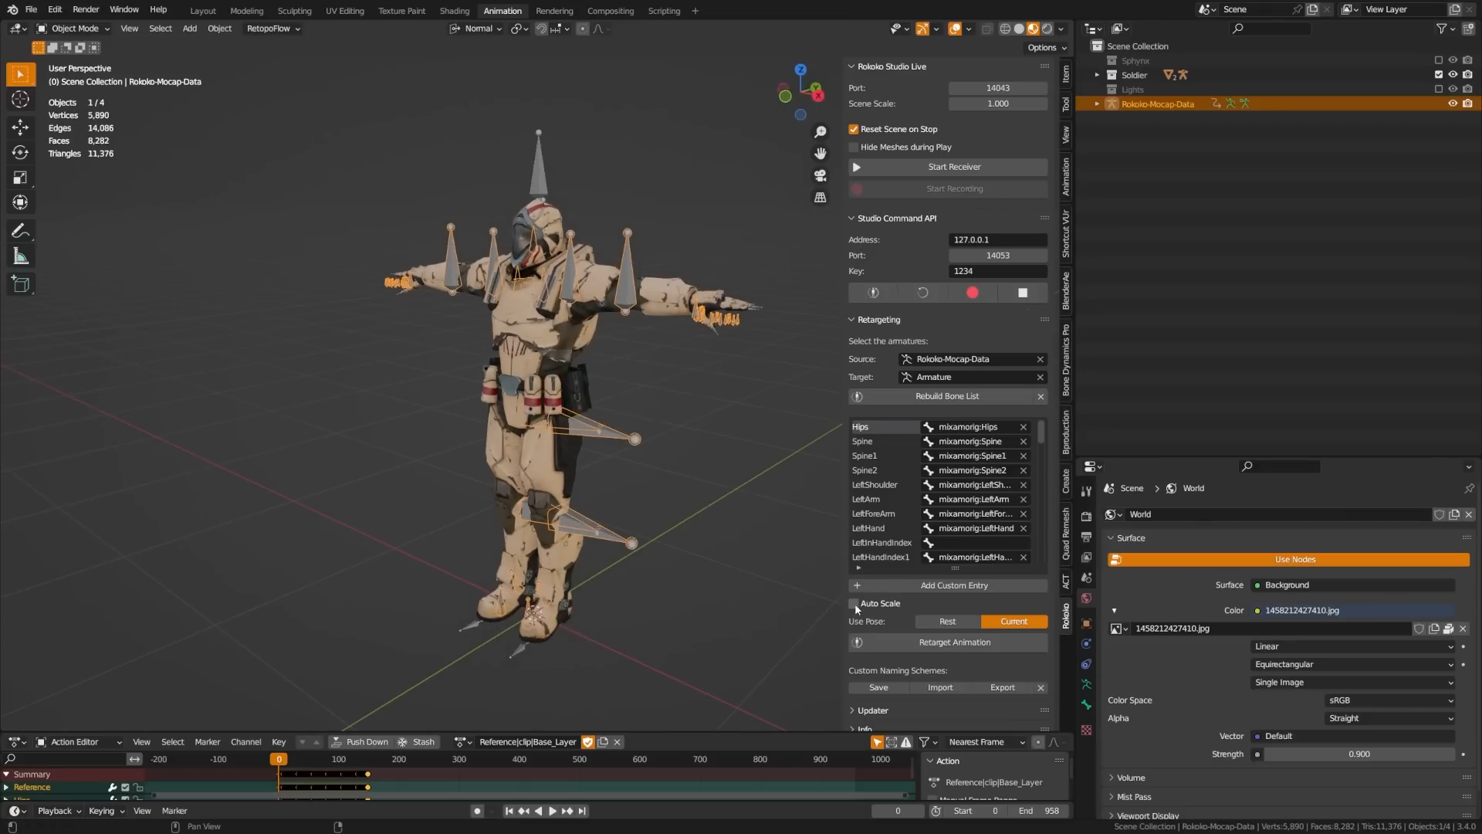
# Retarget the mocap onto the Soldier's Armature, select the mocap armature, and play the timeline.
pyautogui.click(856, 603)
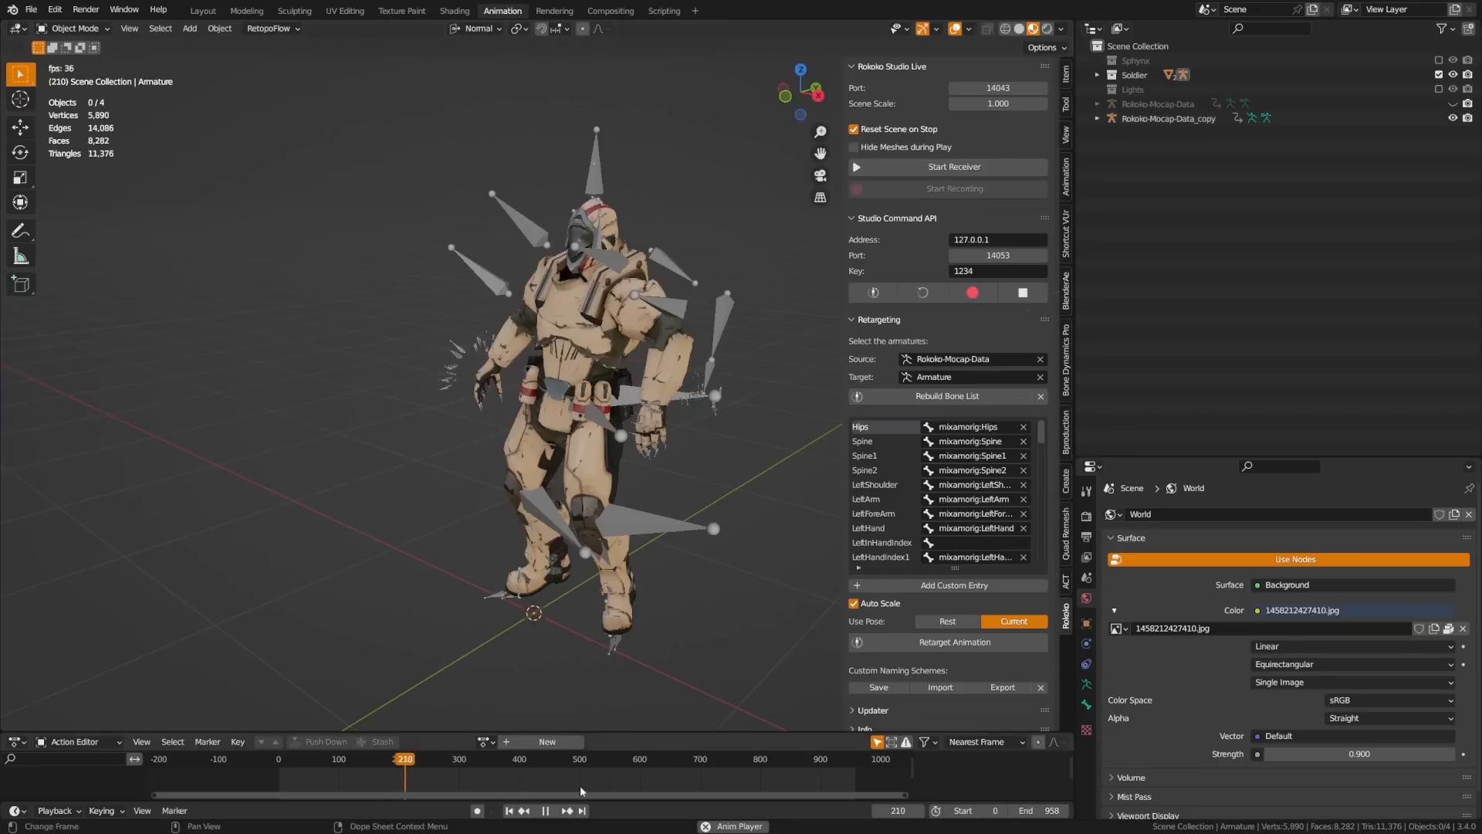
pyautogui.click(303, 758)
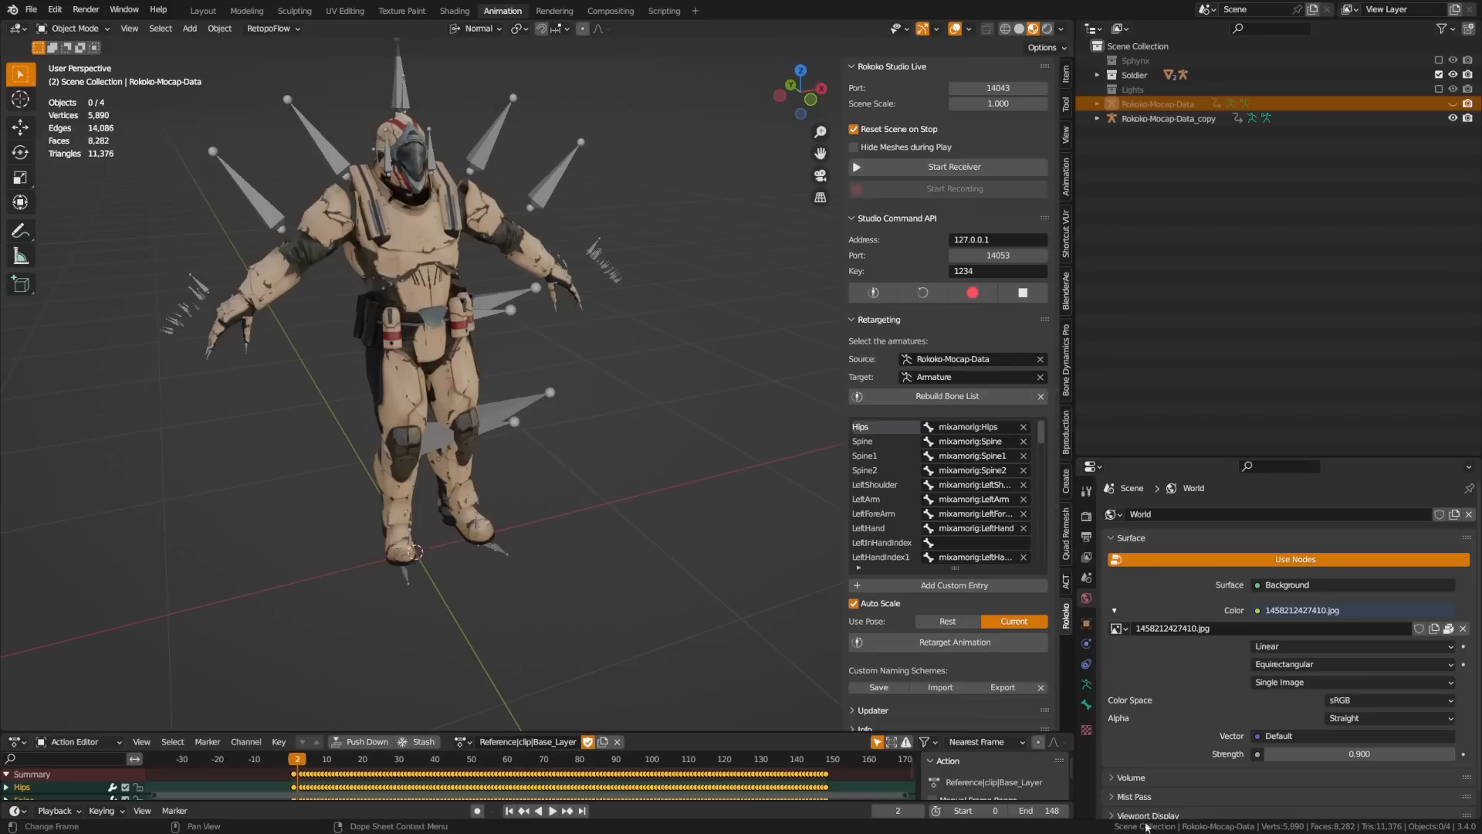
pyautogui.click(963, 809)
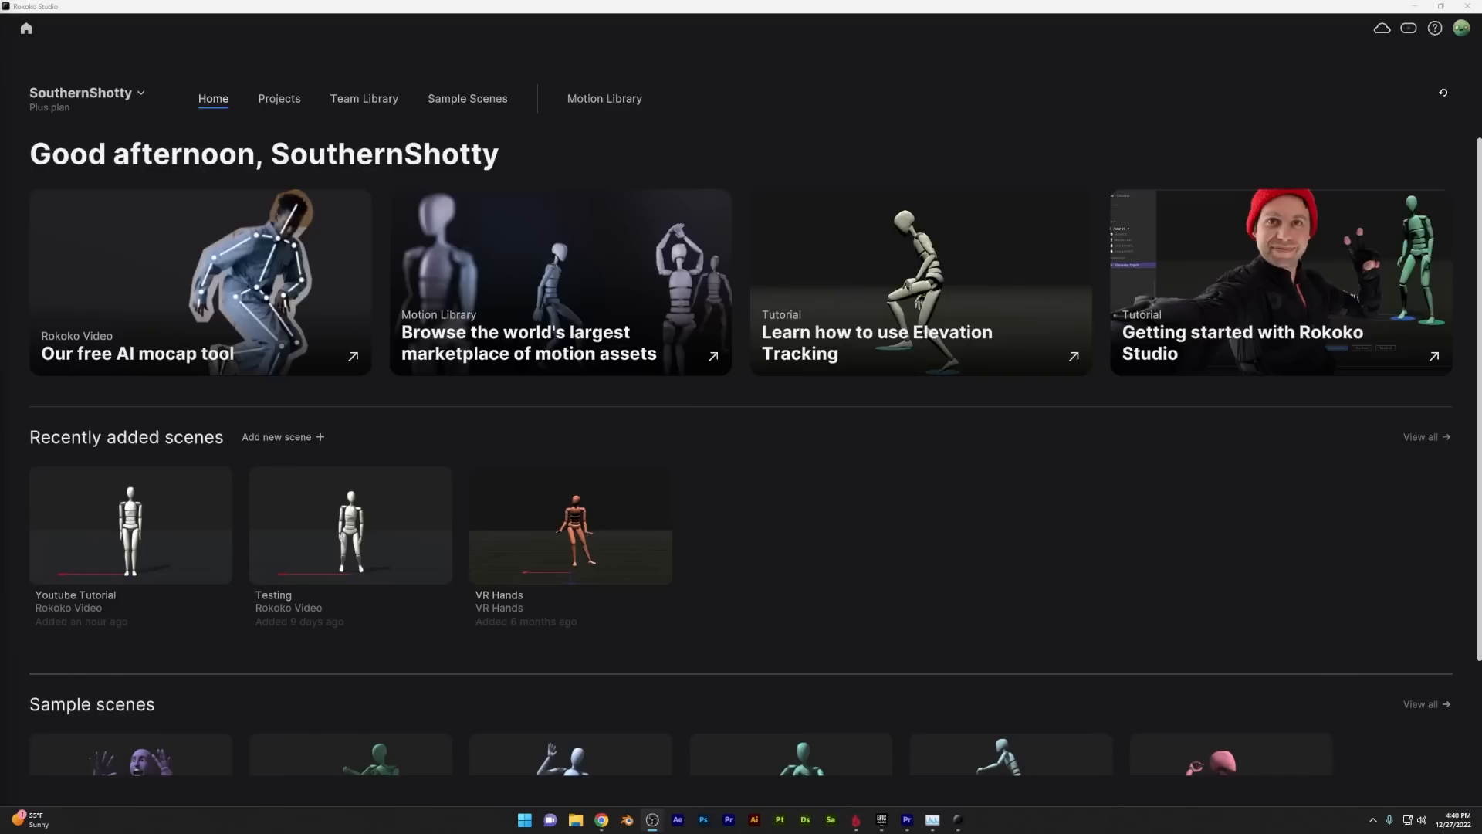
# Browse the Motion Library, preview Dancing 56, then search for running motions.
pyautogui.click(604, 98)
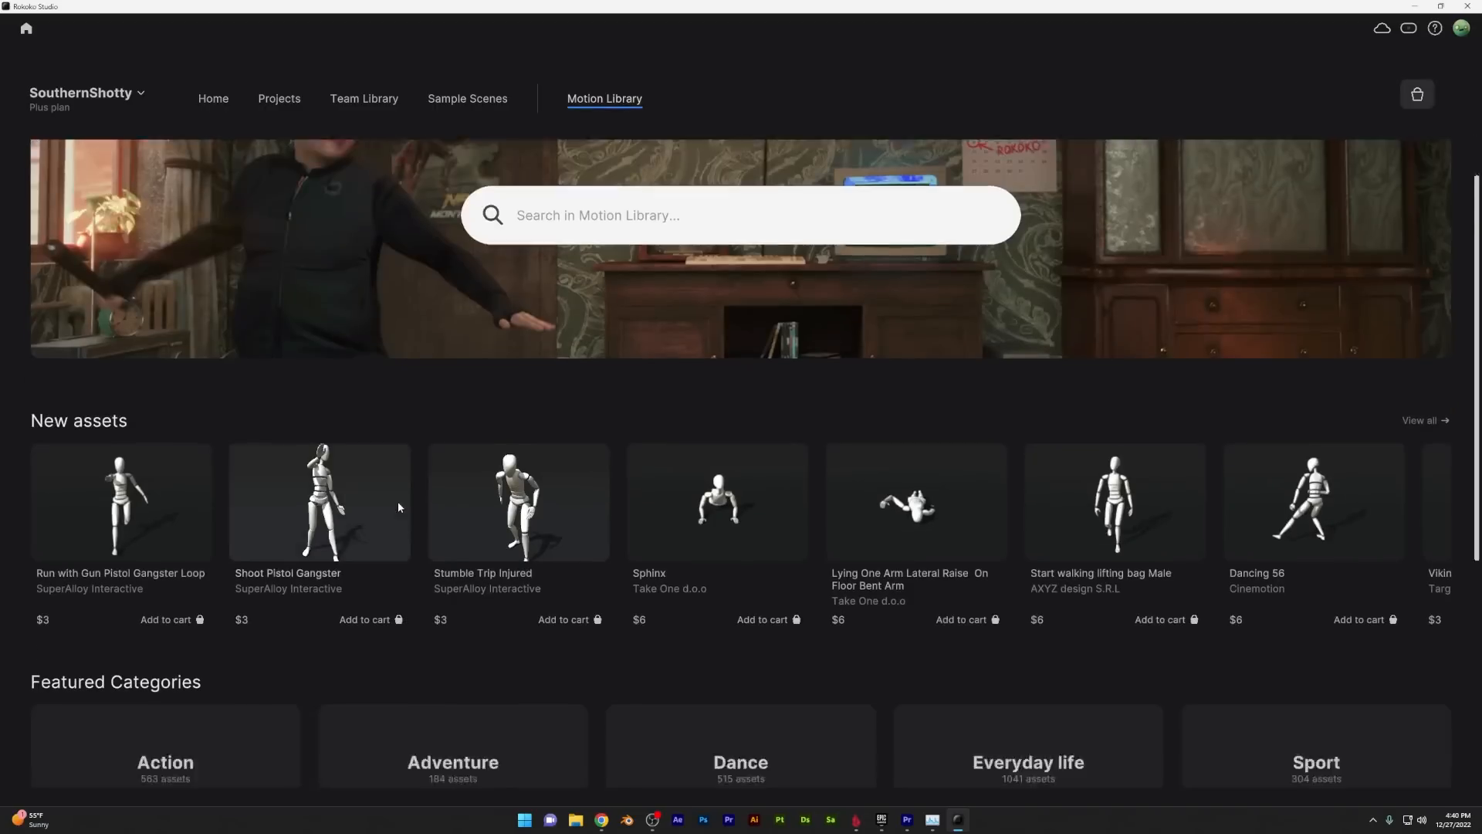
pyautogui.scroll(-3)
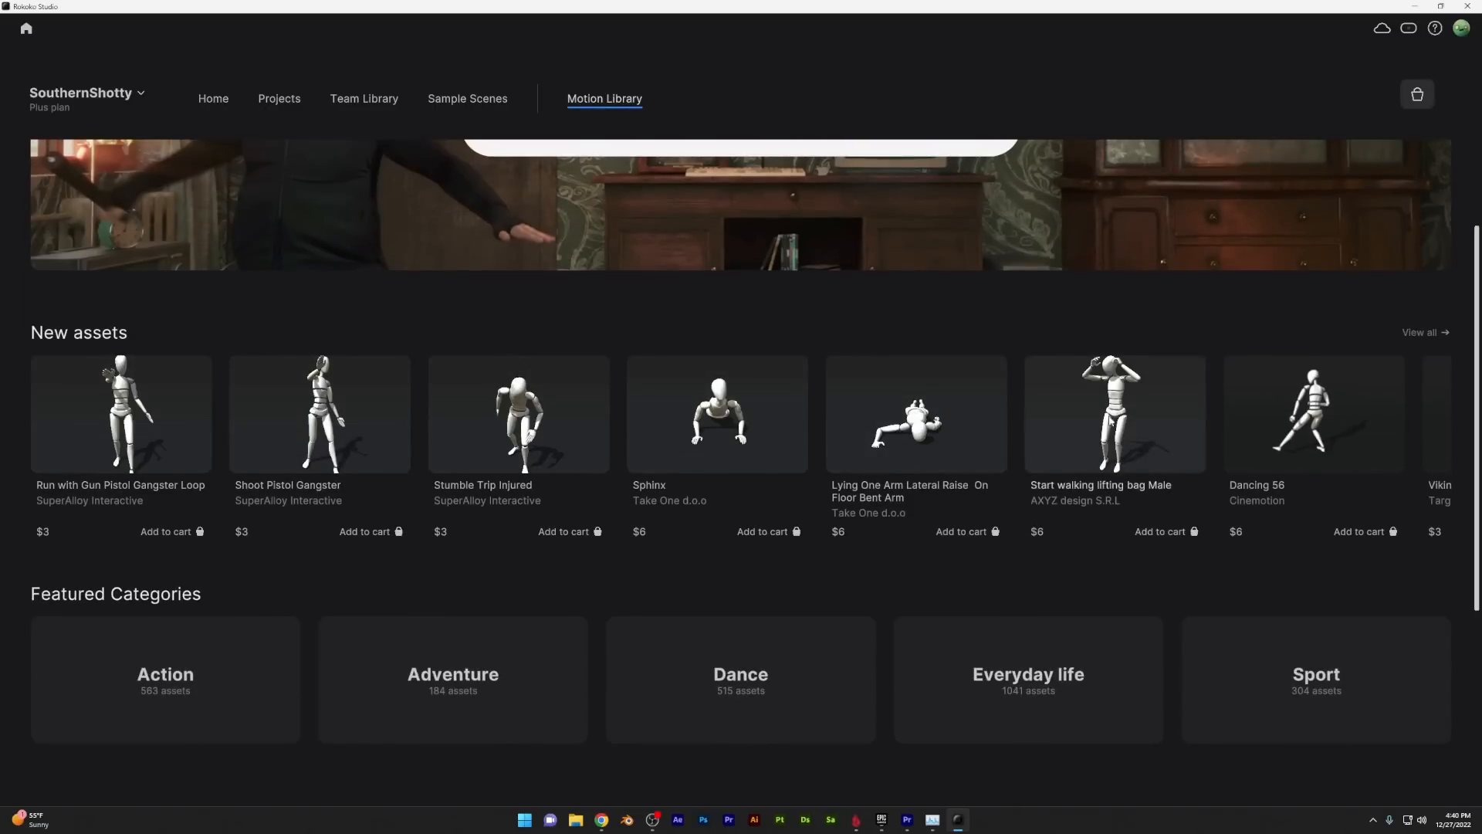
pyautogui.click(1312, 413)
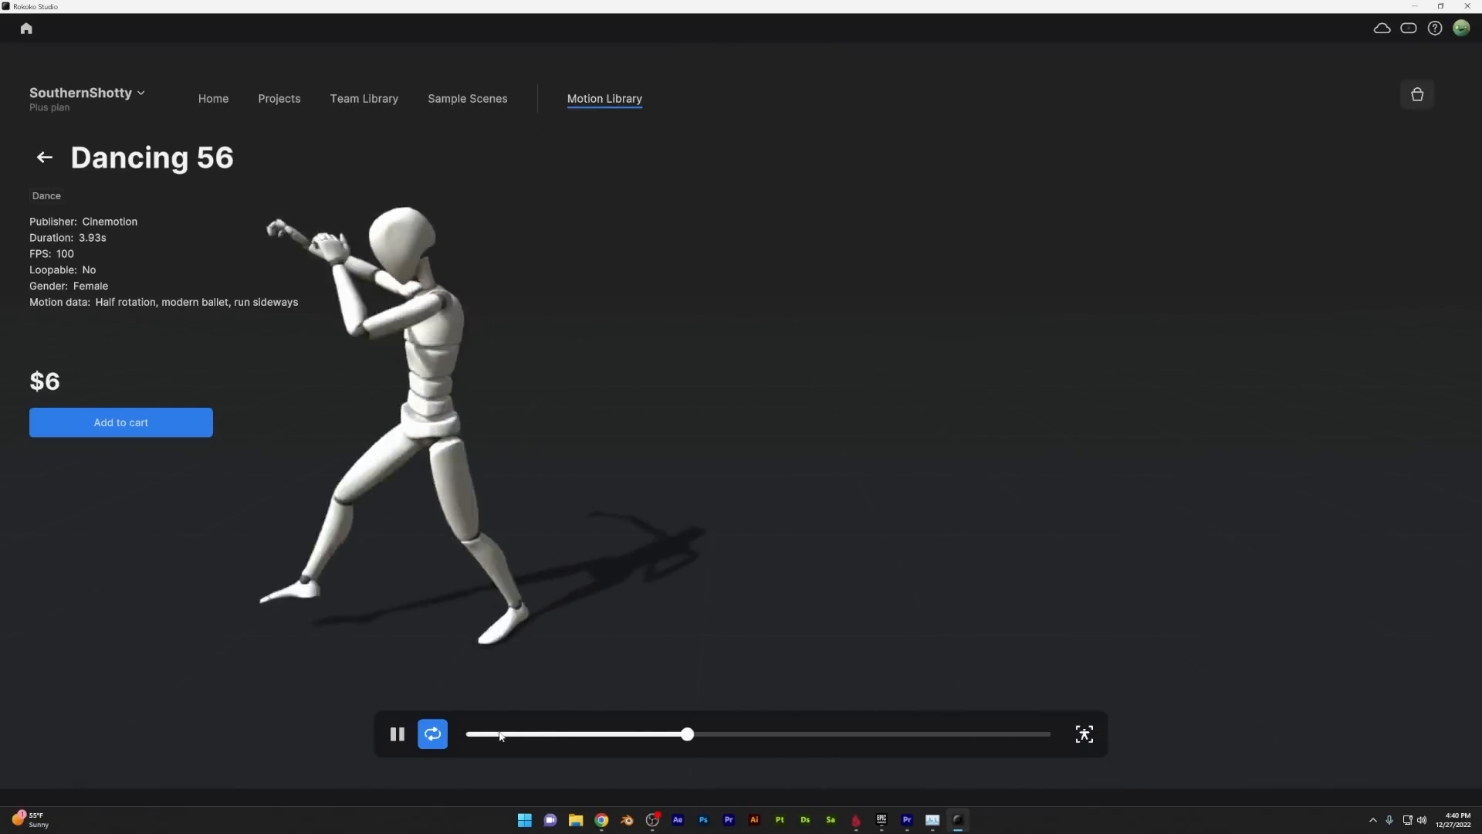
pyautogui.click(43, 158)
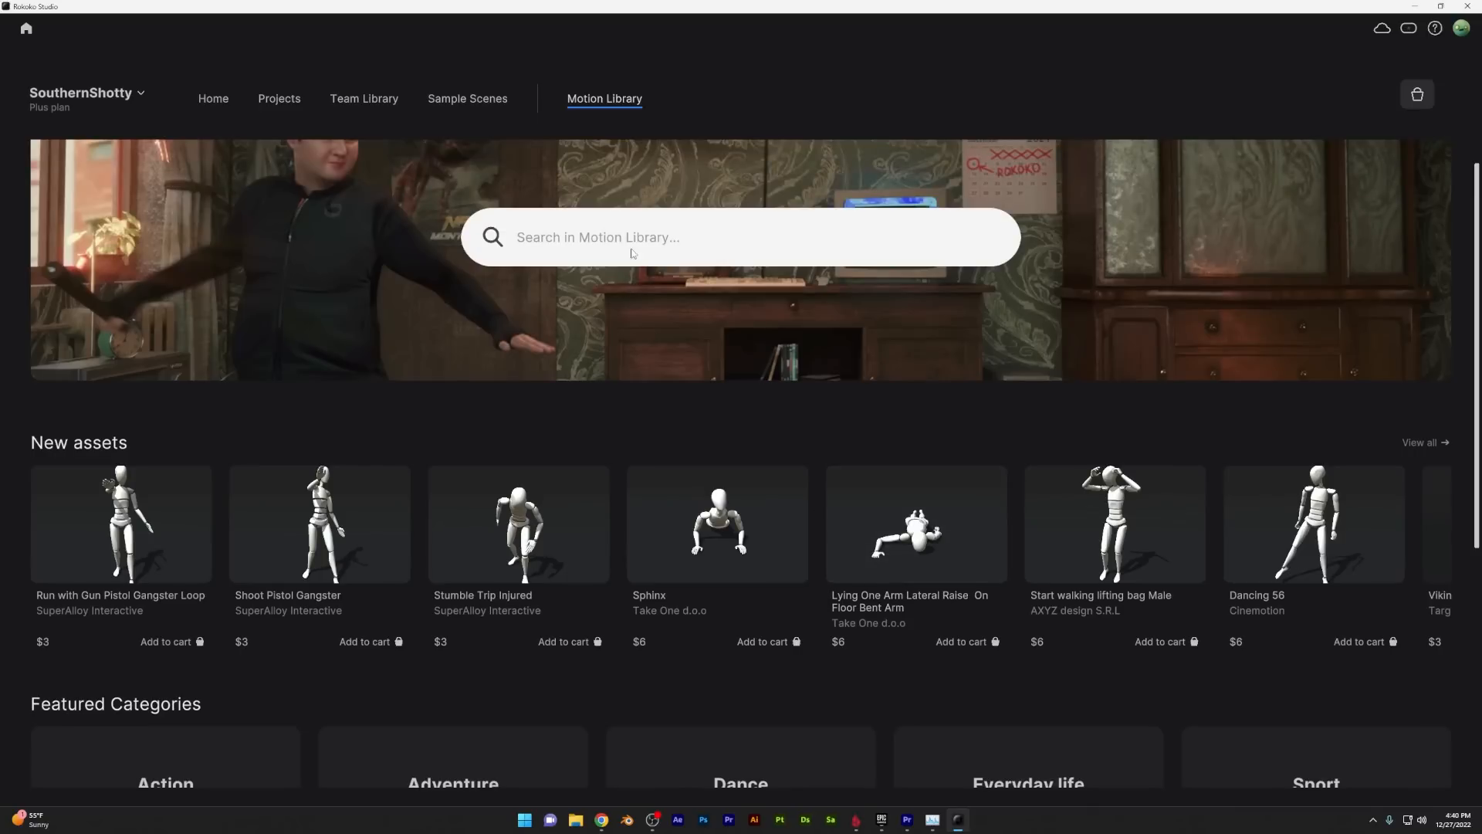
pyautogui.write('running')
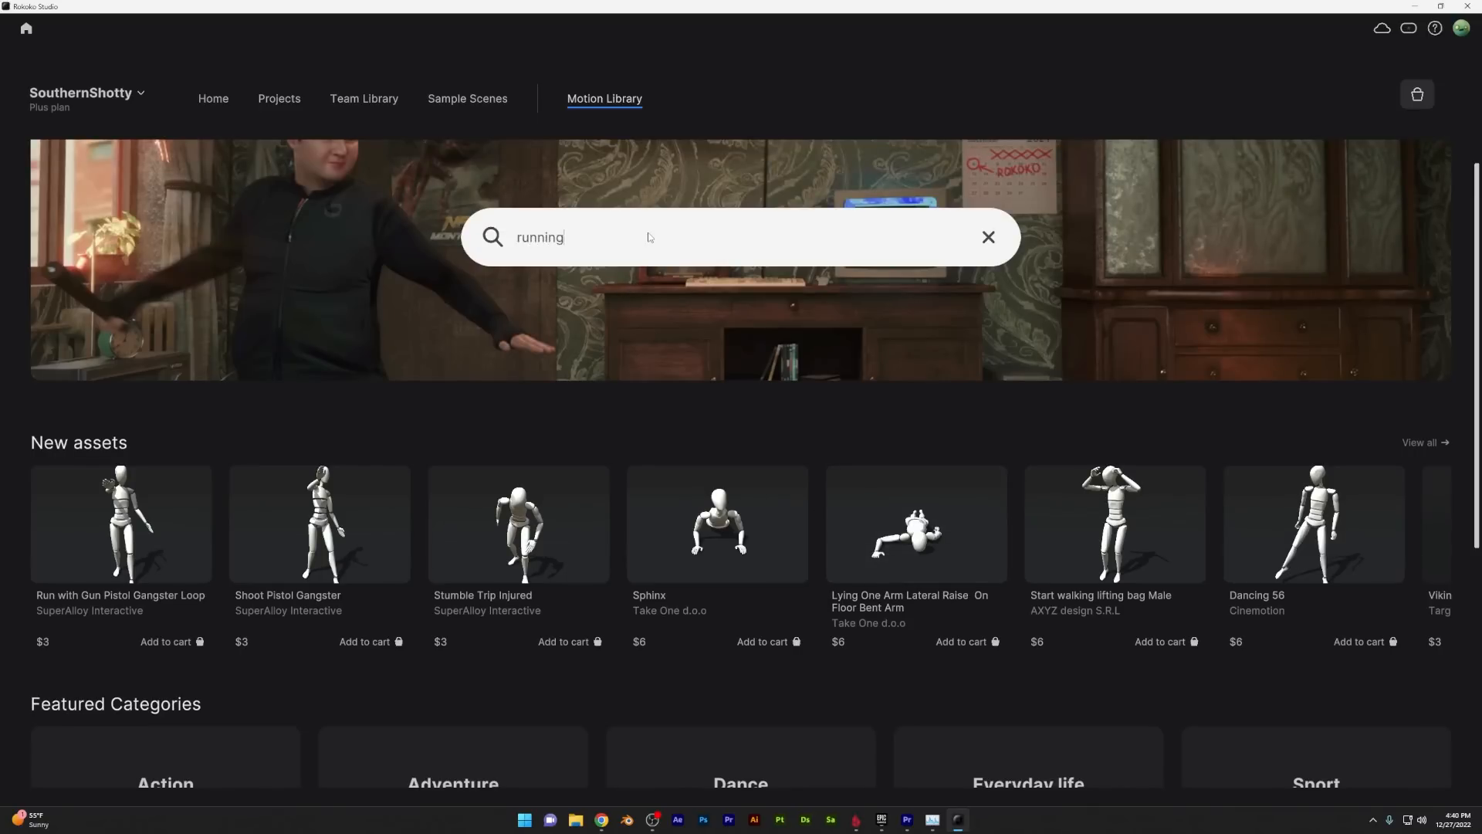
pyautogui.press('enter')
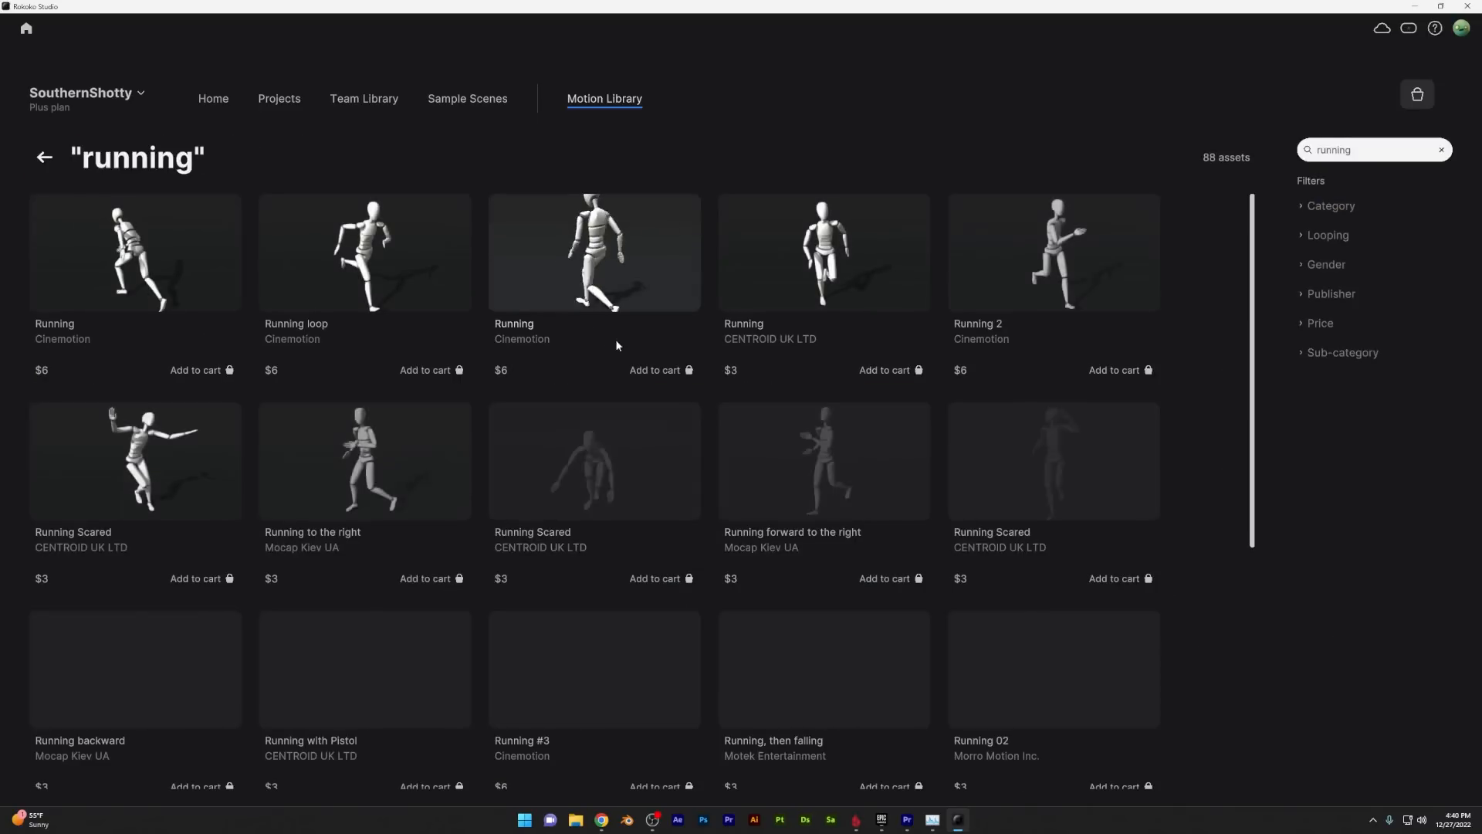